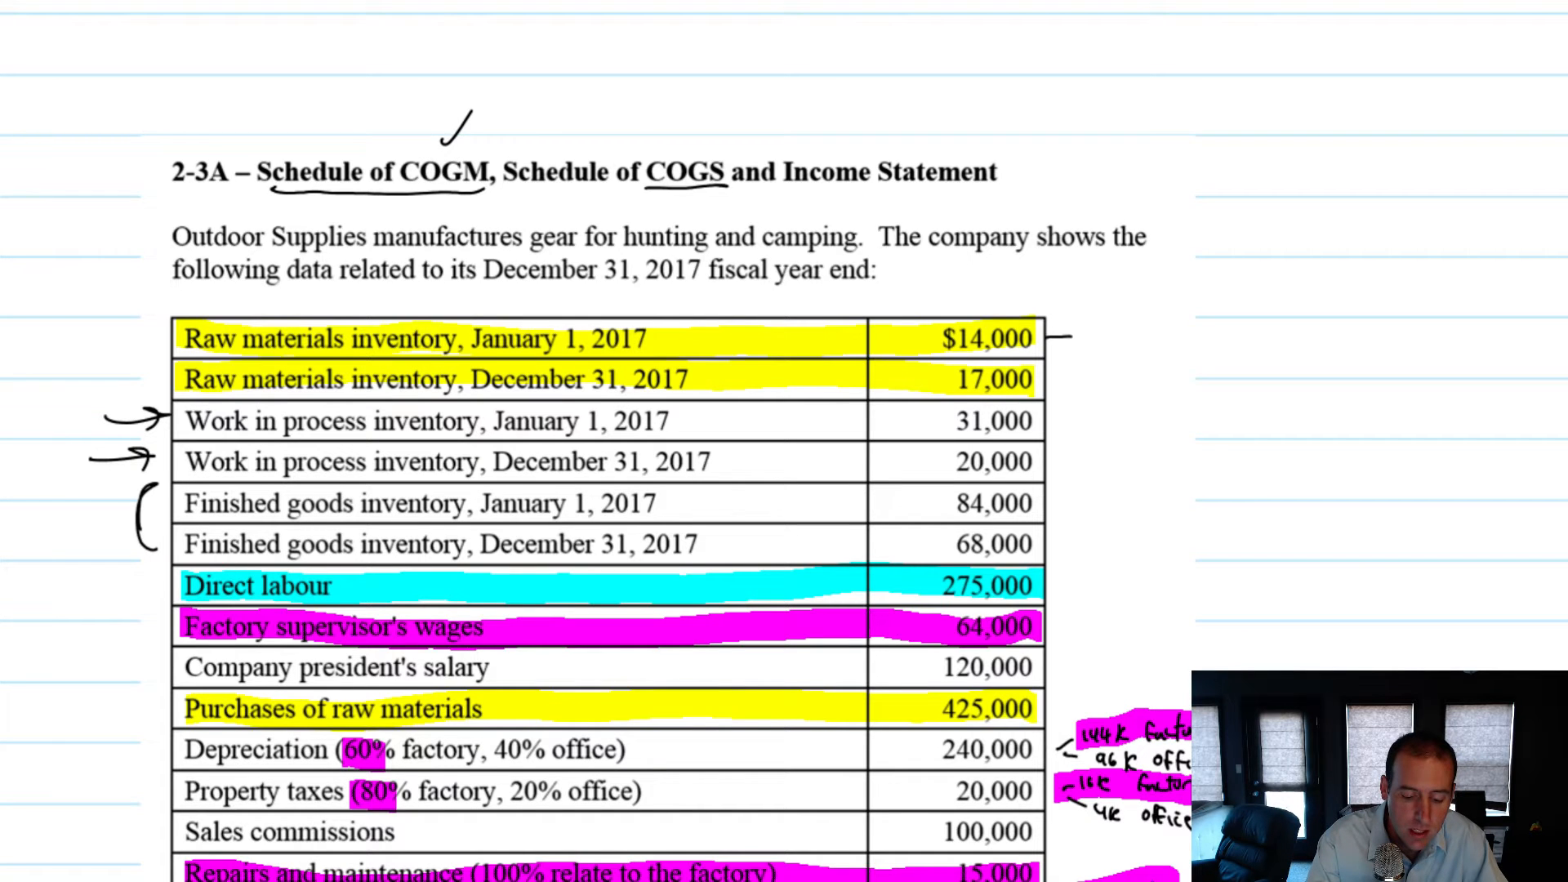
# Step: Box 'COGS' and 'Income Statement' in the problem title with pen ink
pyautogui.moveTo(640, 150); pyautogui.dragTo(744, 190)
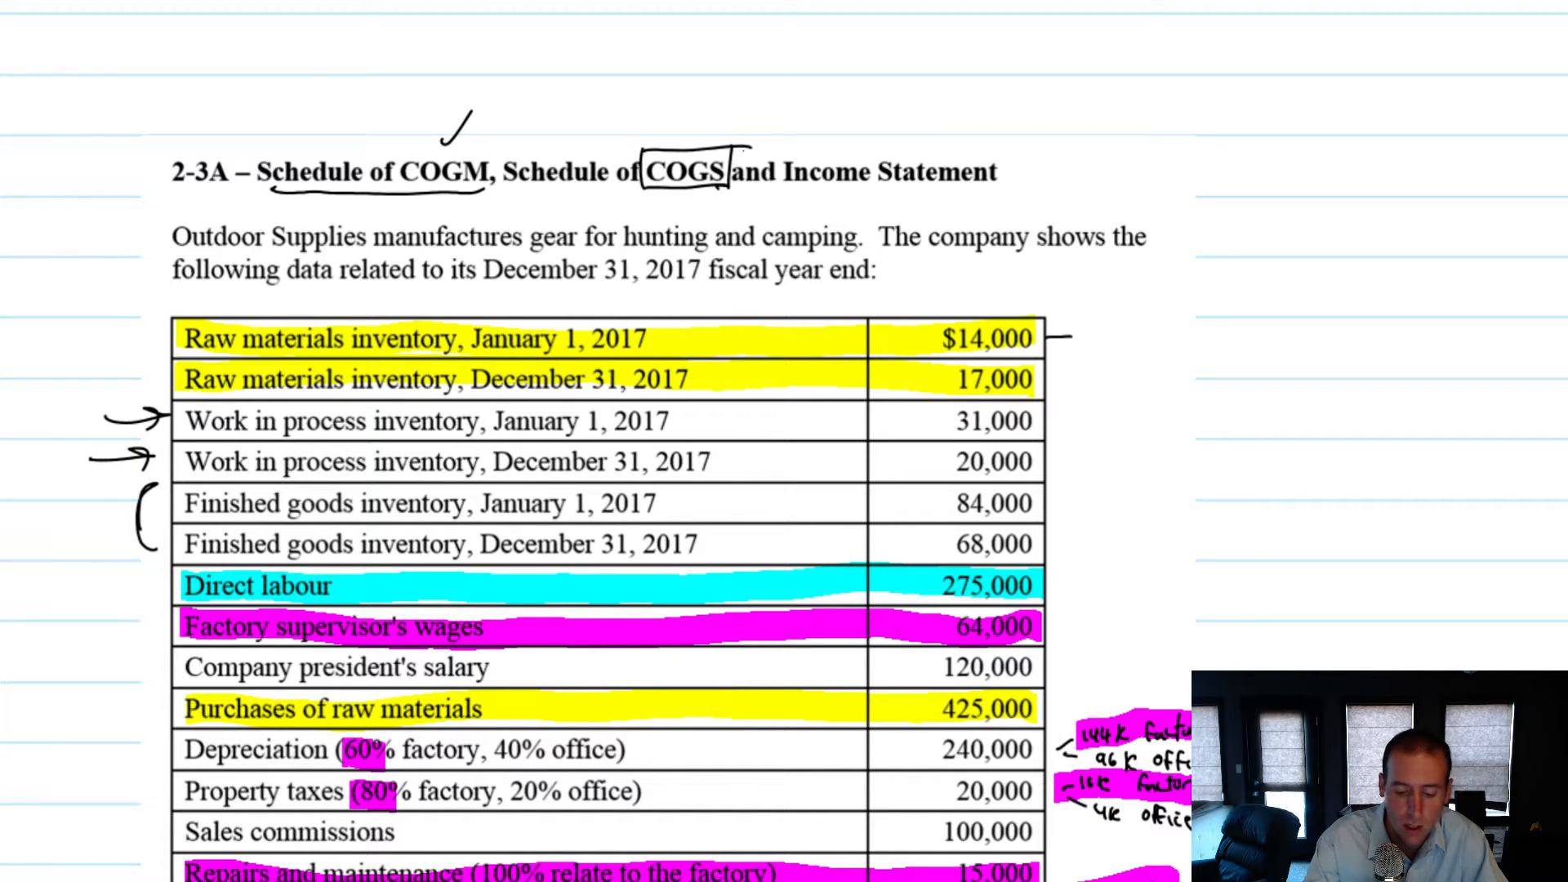
pyautogui.moveTo(790, 135); pyautogui.dragTo(985, 191)
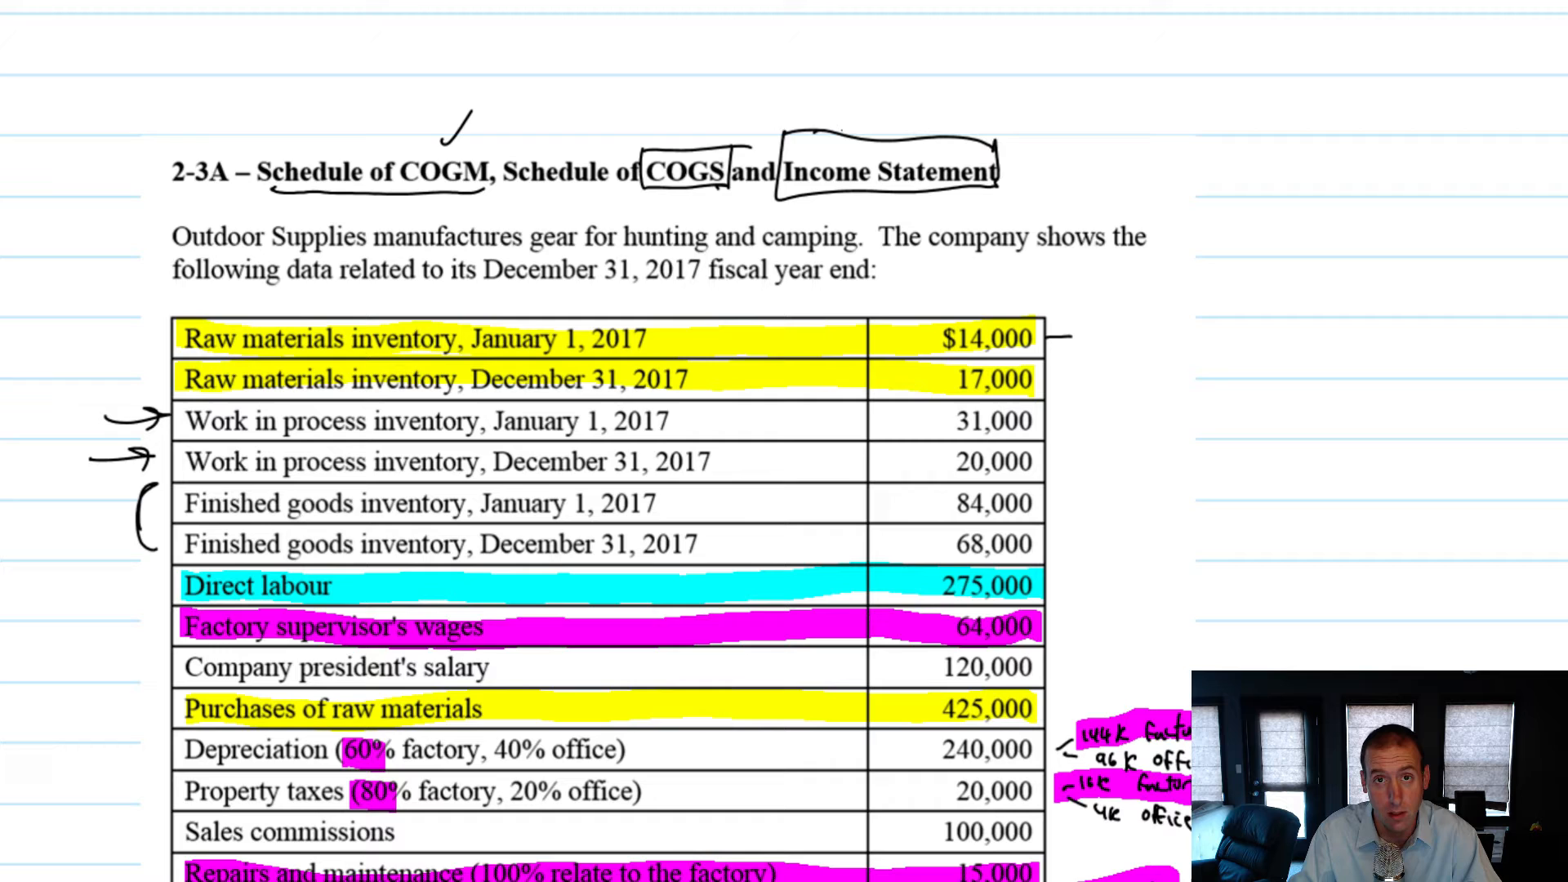
# Step: In blank space, handwrite 'Outdoor Supplies / Schedule of Cost of Goods Sold / For the Year Ended Dec 31, 2017'
pyautogui.scroll(-3)
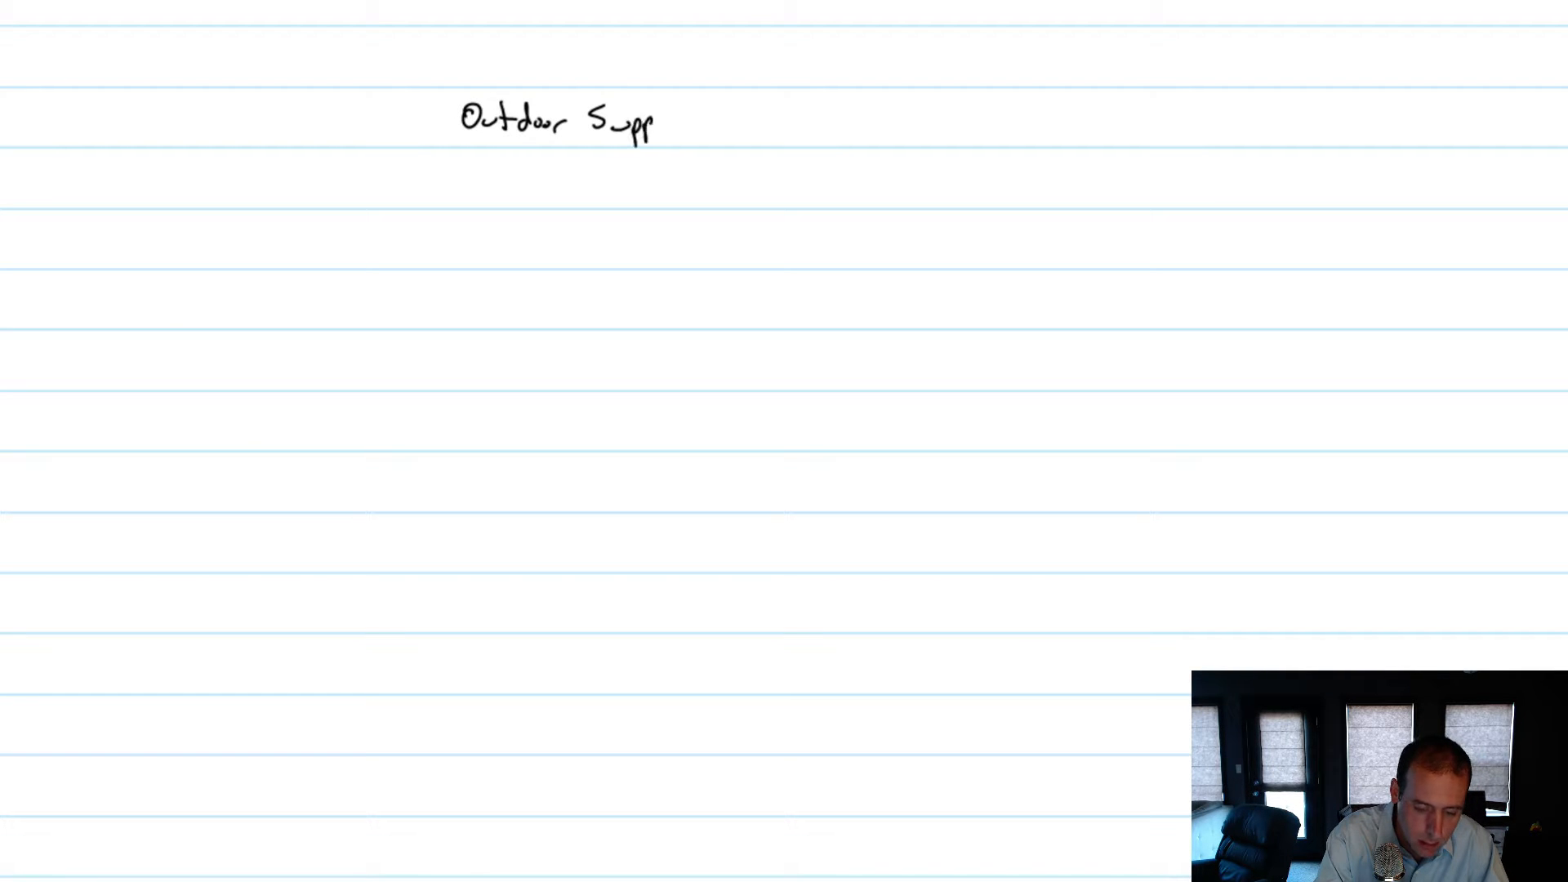
pyautogui.write('lies')
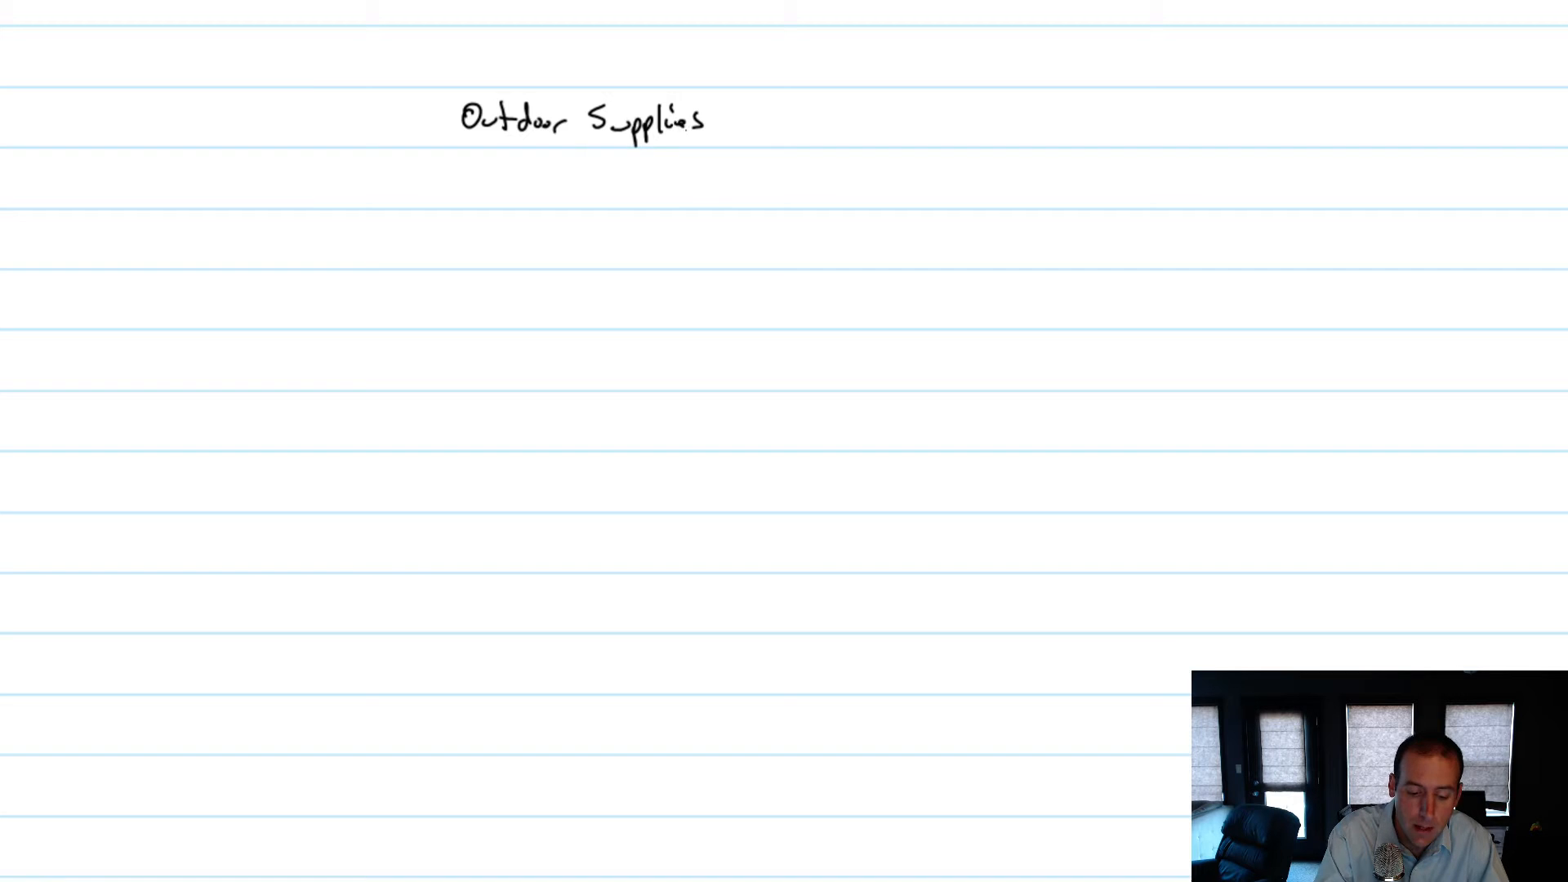
pyautogui.write('Schedule')
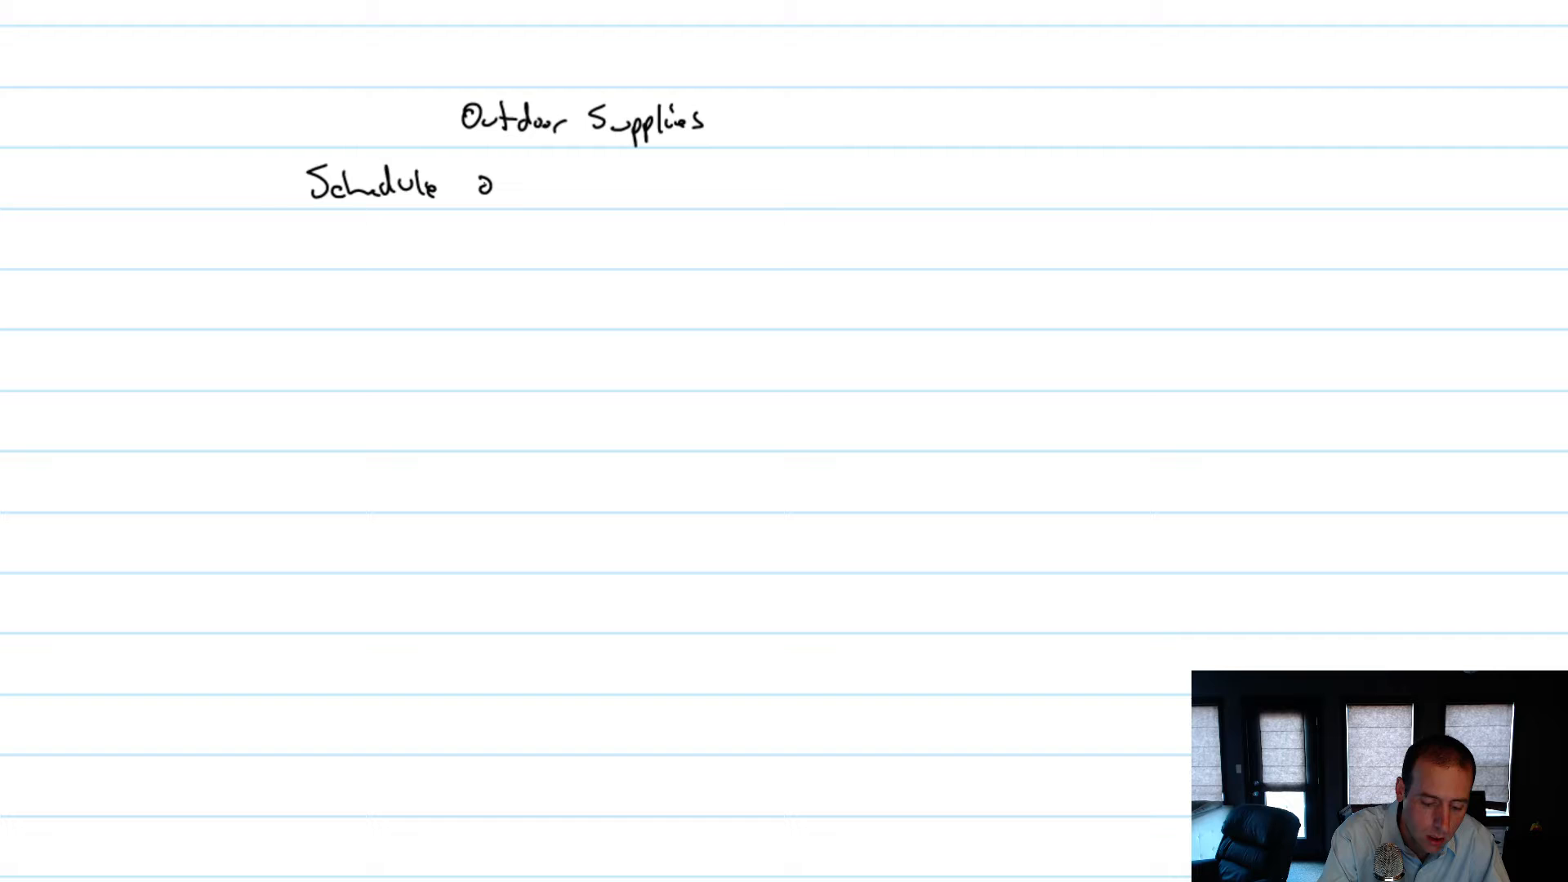
pyautogui.write('of Cost of Goods Sold')
pyautogui.write('For')
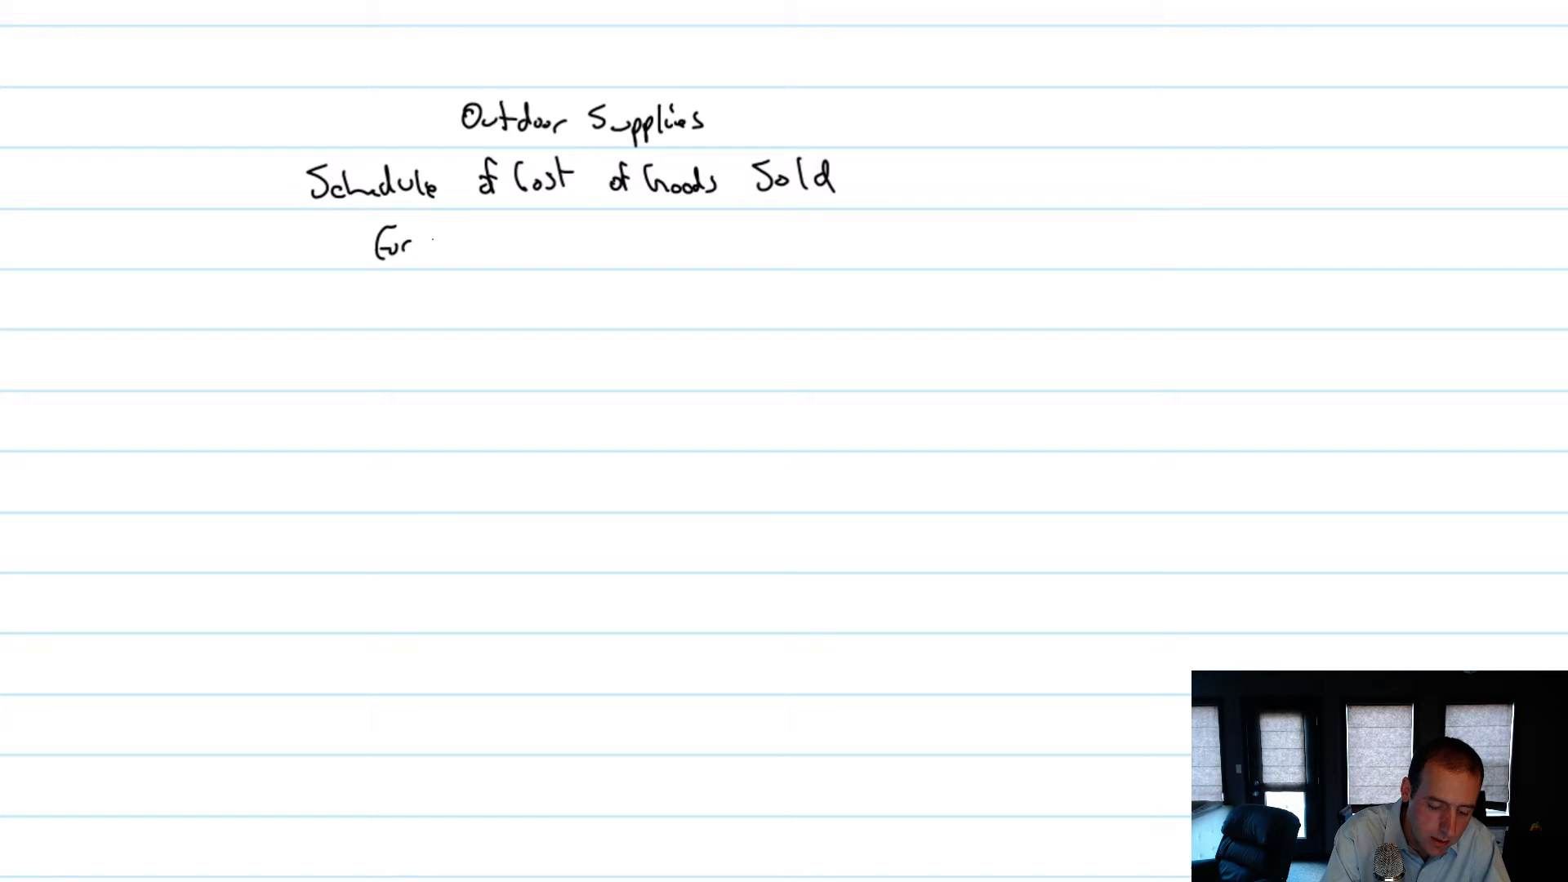
pyautogui.write('the Year Ended')
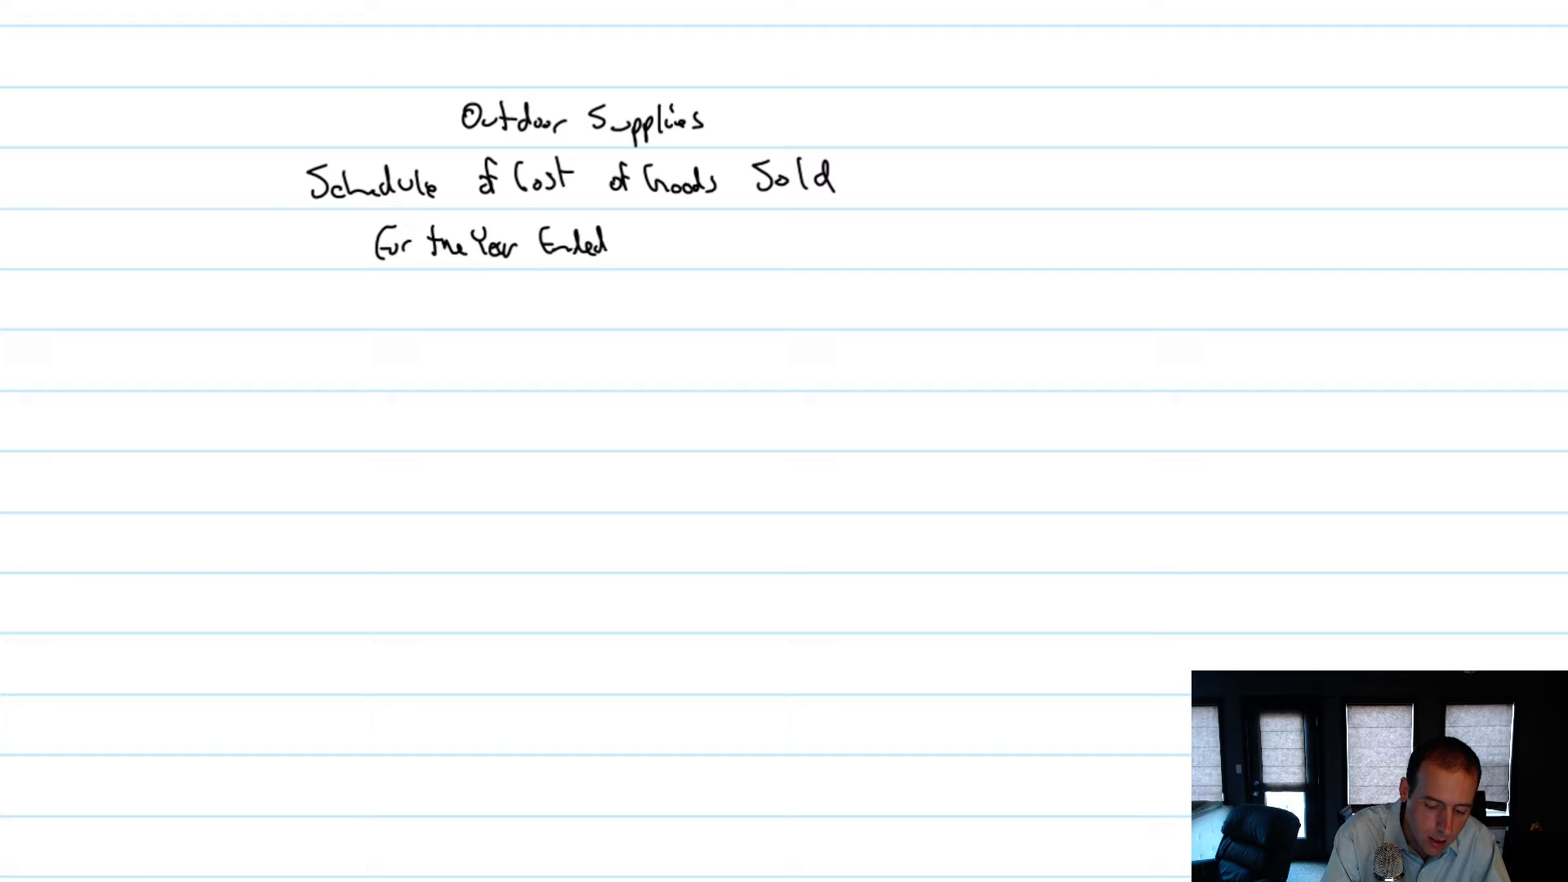
pyautogui.write('Dec 3')
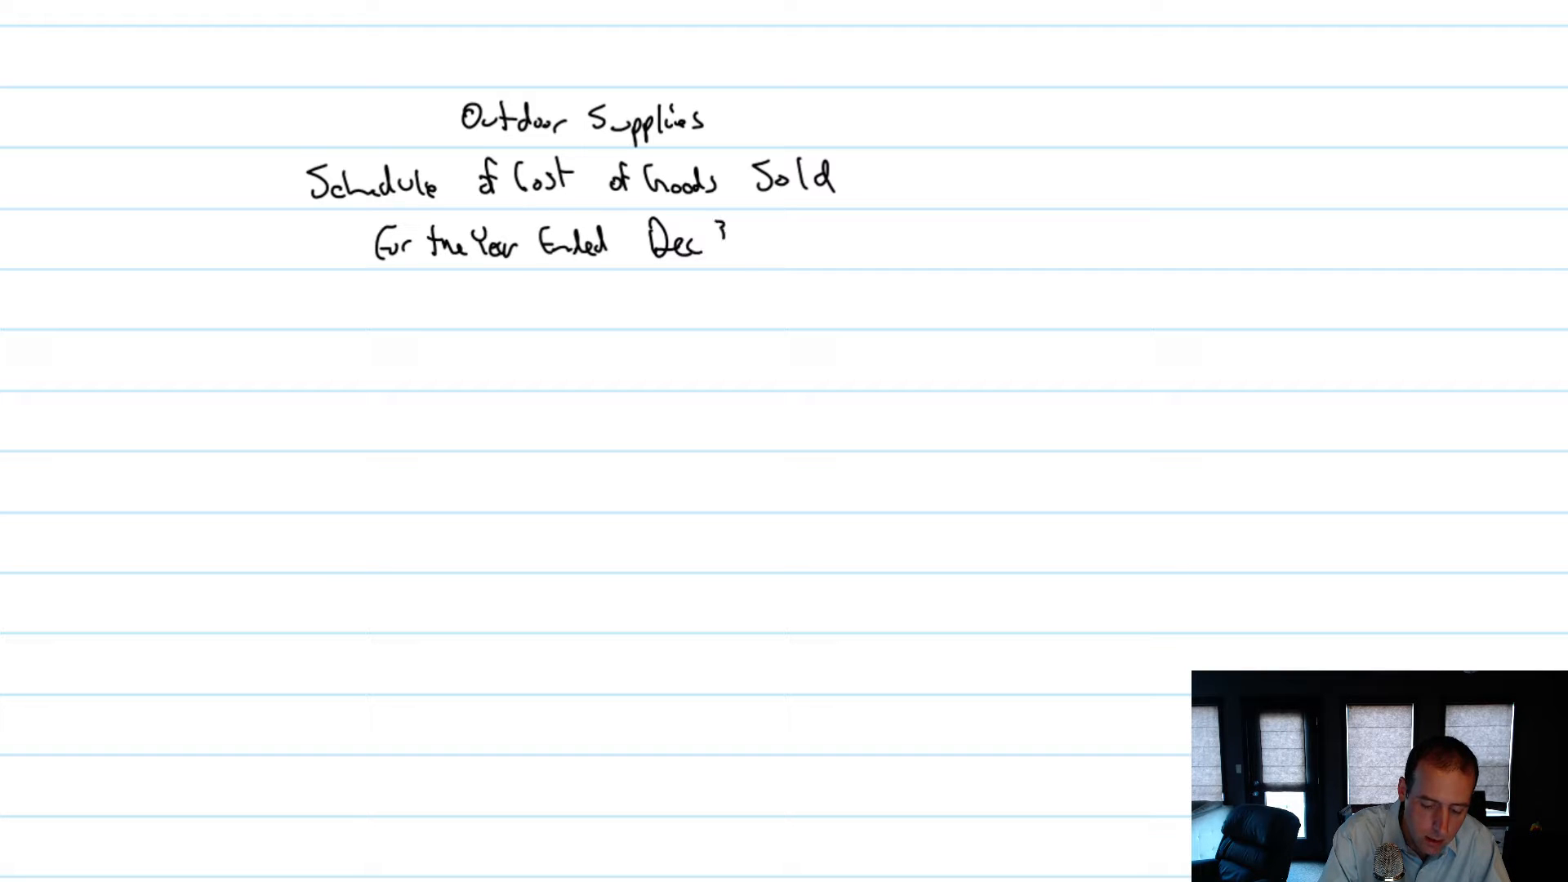
pyautogui.write('31, 2017')
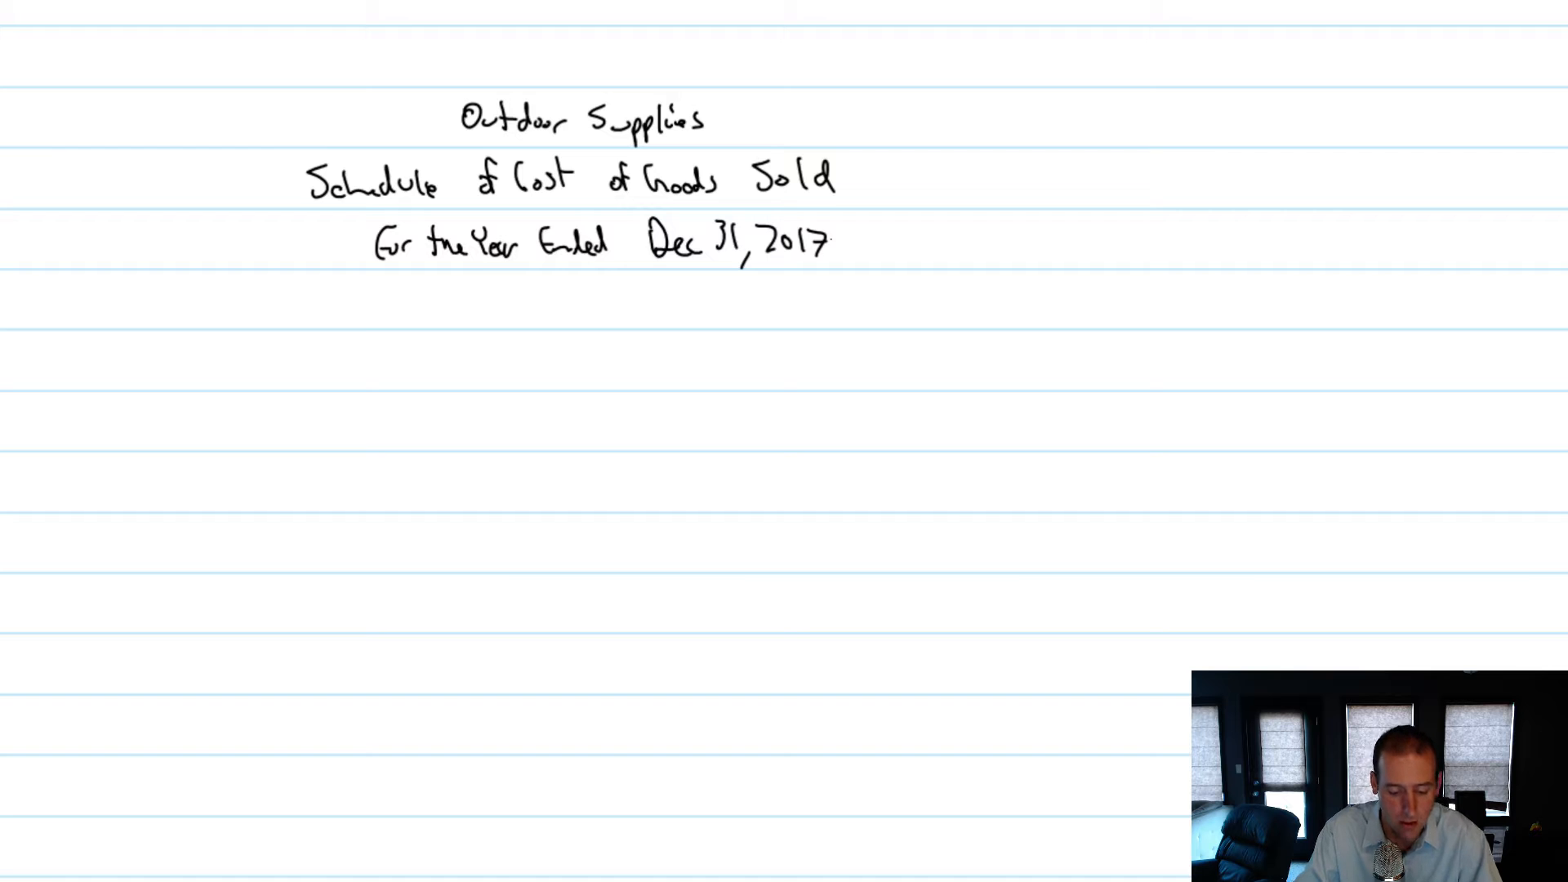
pyautogui.scroll(-3)
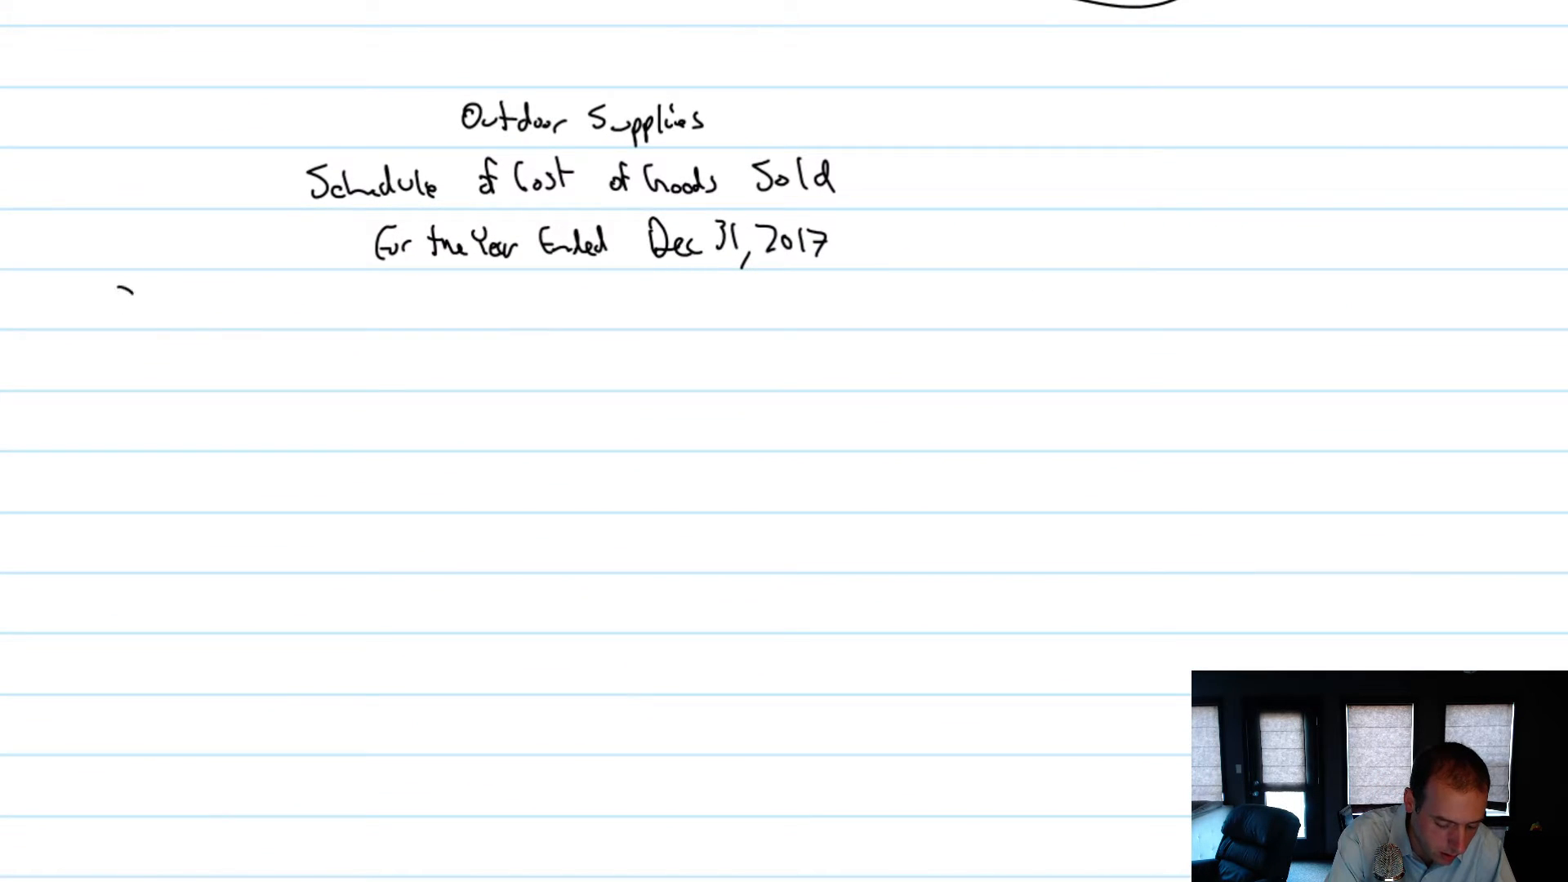
# Step: Handwrite 'Finished goods inventory, Jan 1, 2017' with 84,000 on the first schedule line
pyautogui.write('Finished')
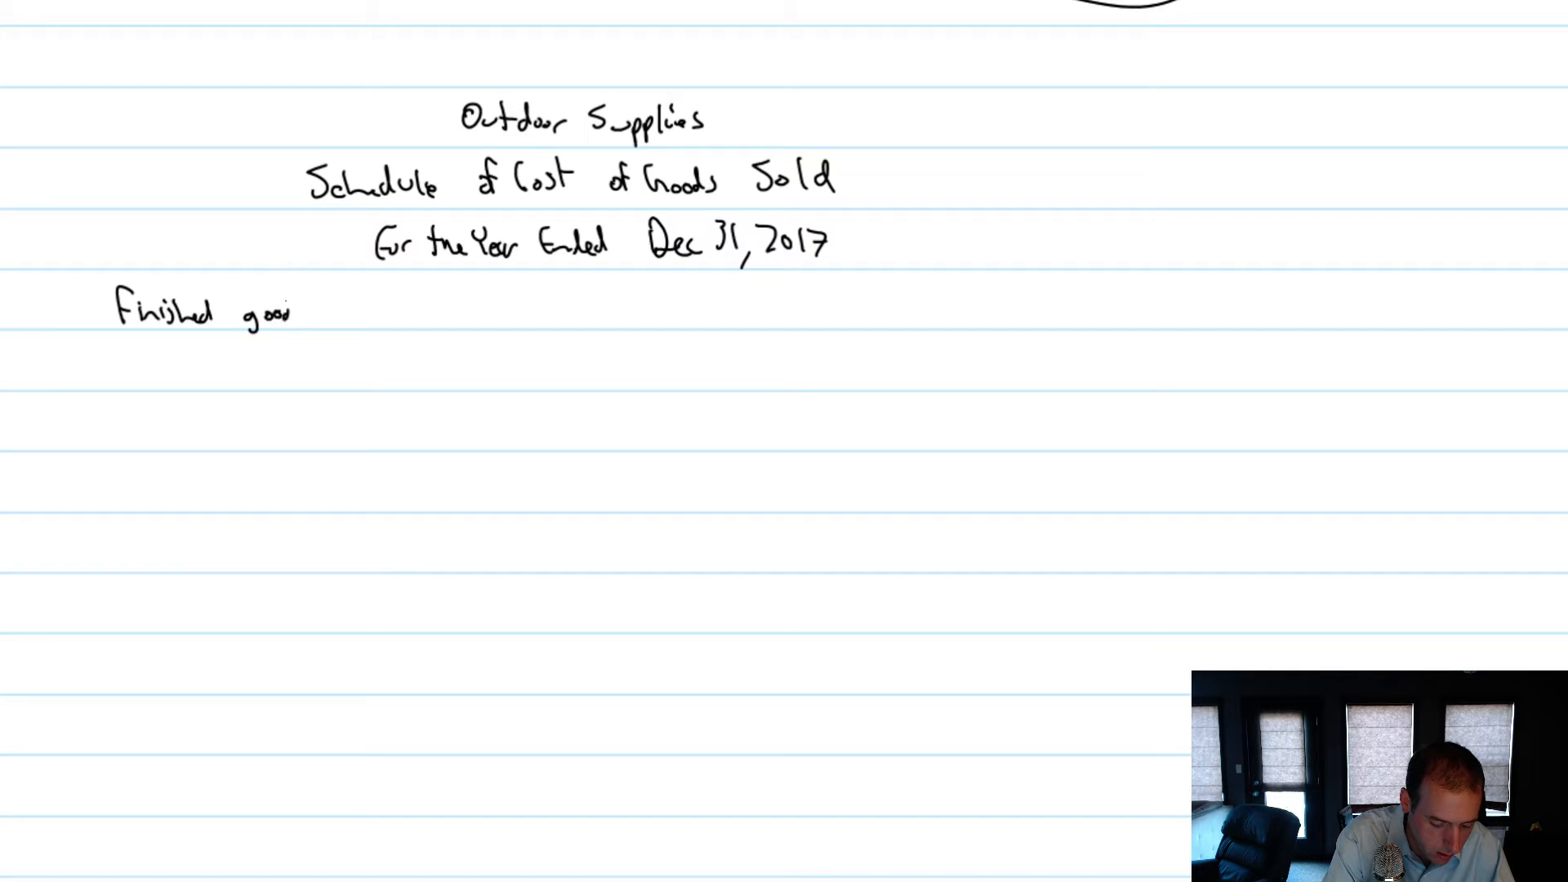
pyautogui.write('goods inven')
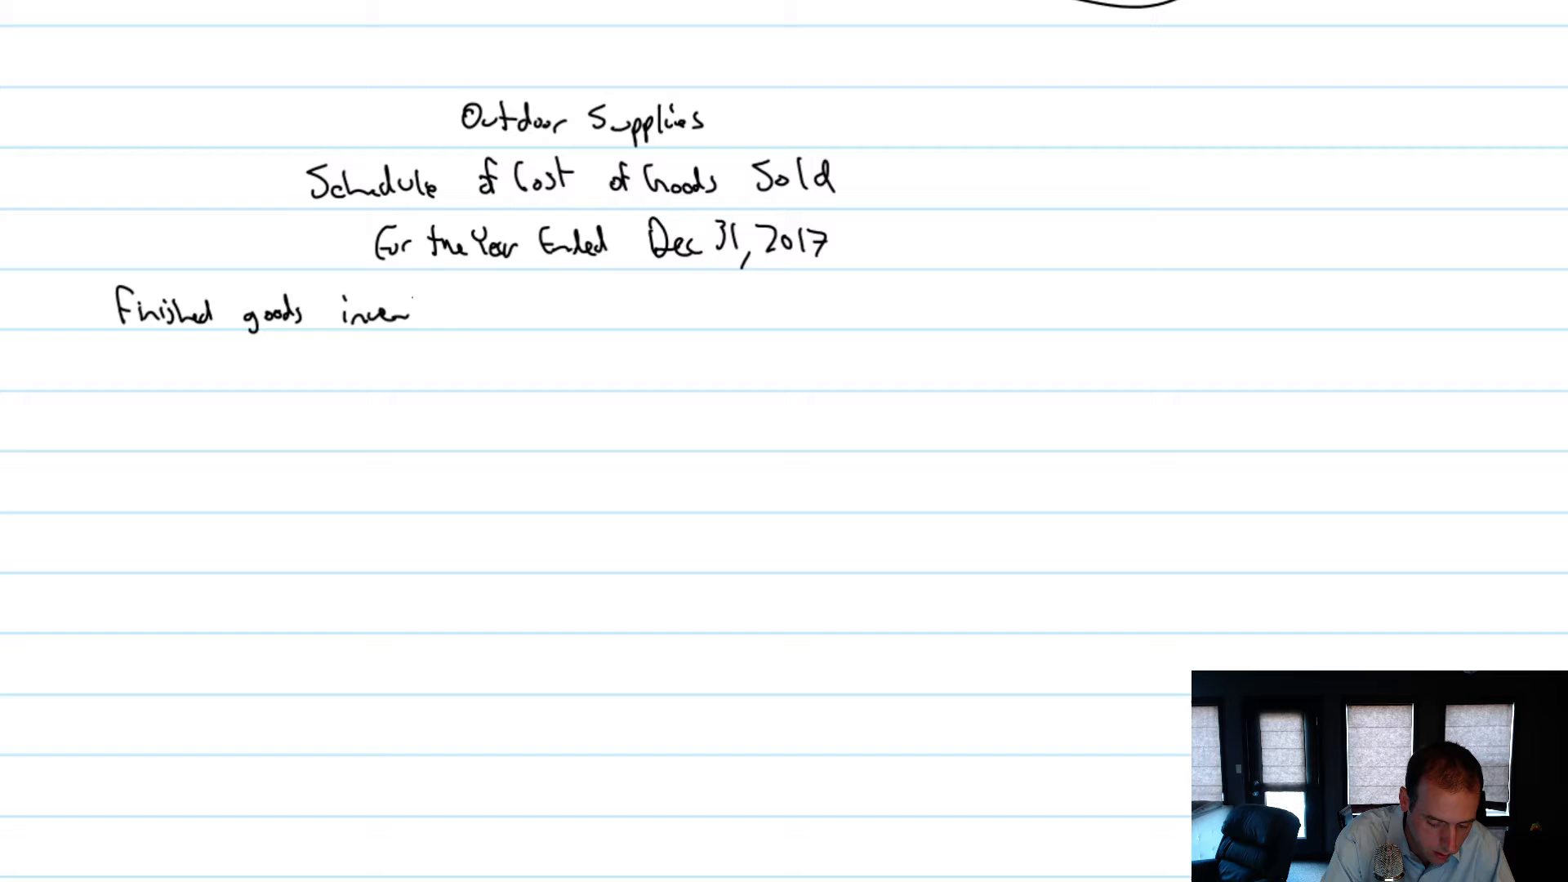
pyautogui.write('tory, J')
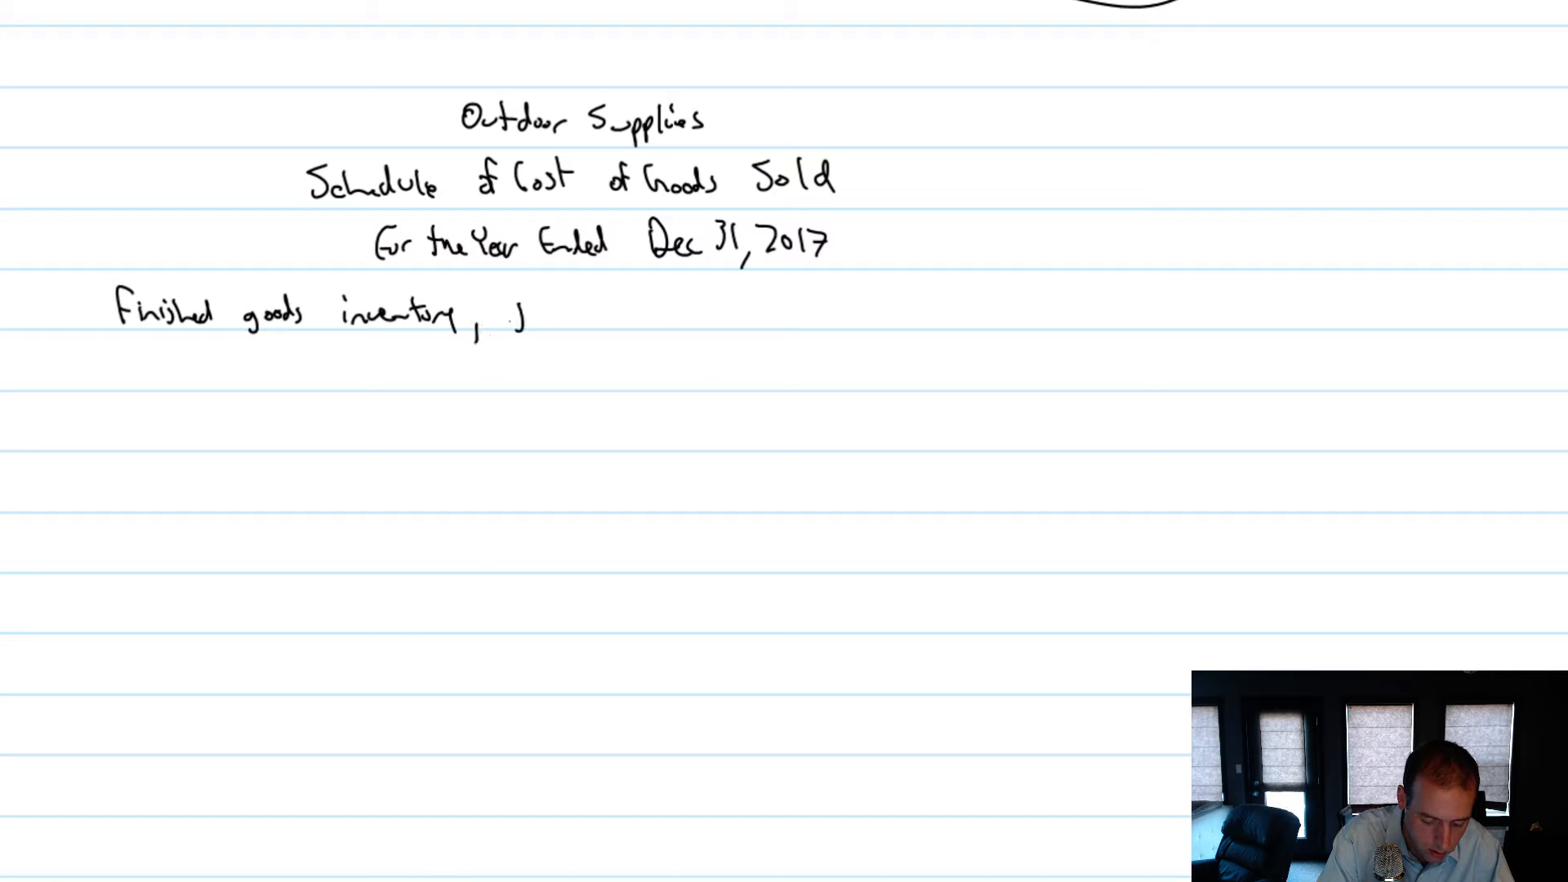
pyautogui.write('Jan 1, 2017')
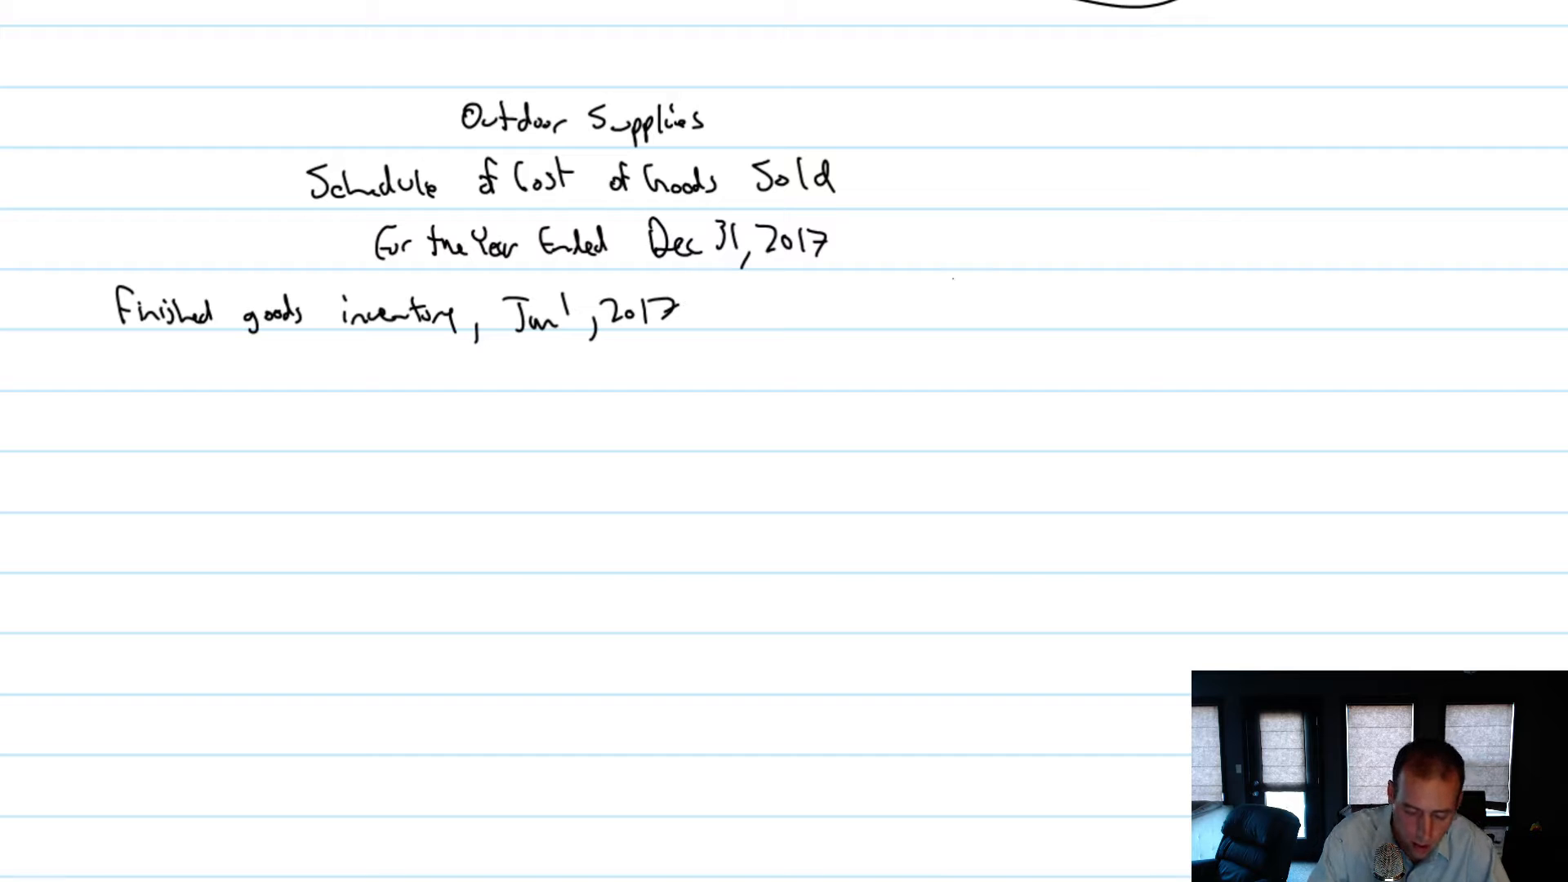
pyautogui.write('84,000')
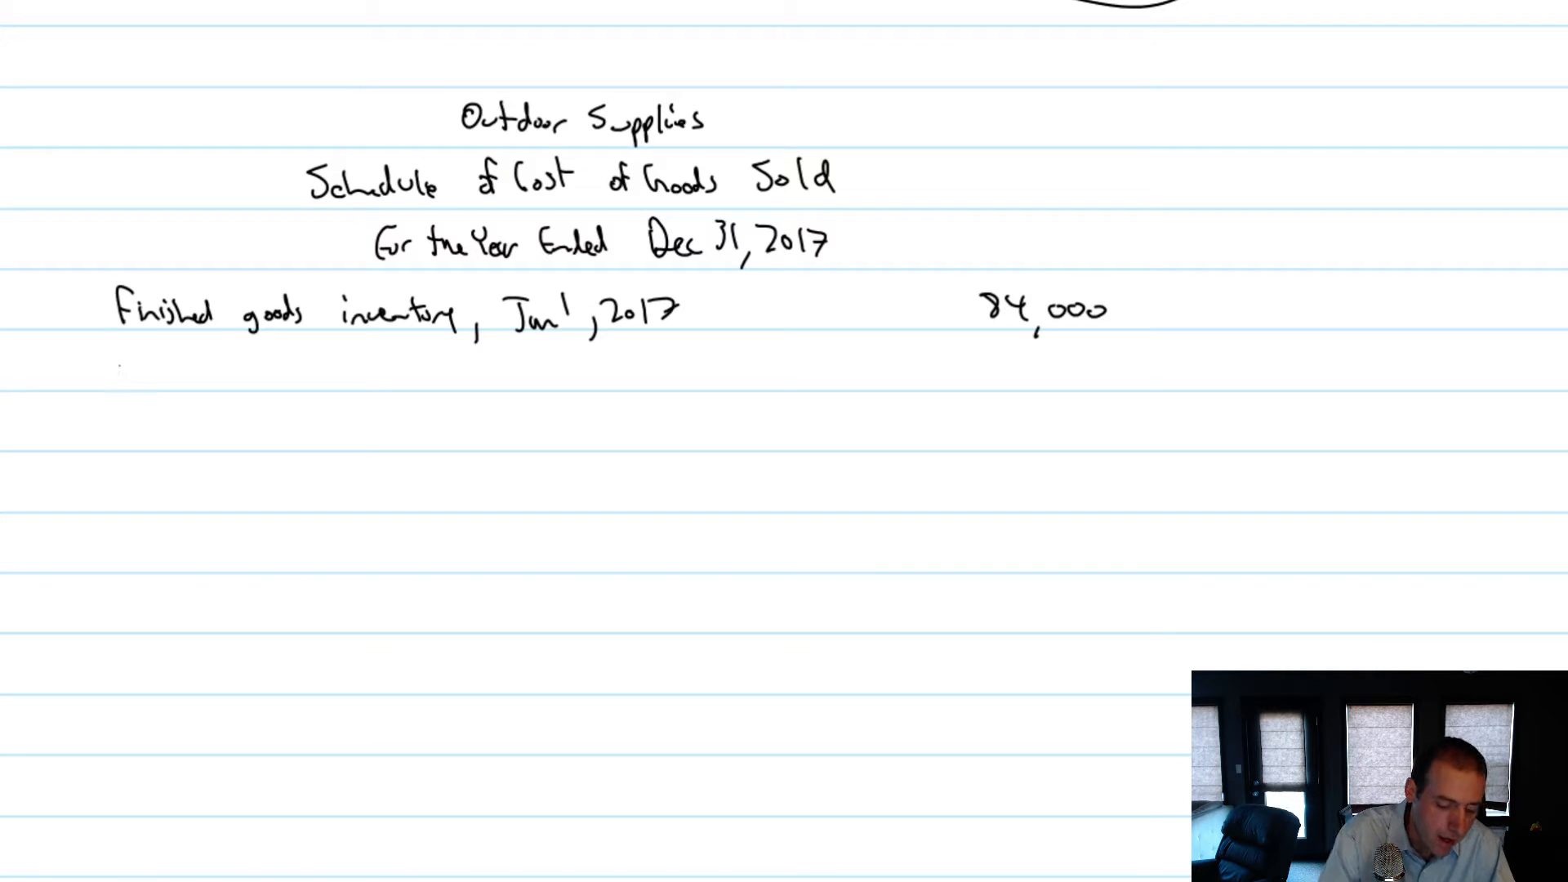
pyautogui.scroll(-3)
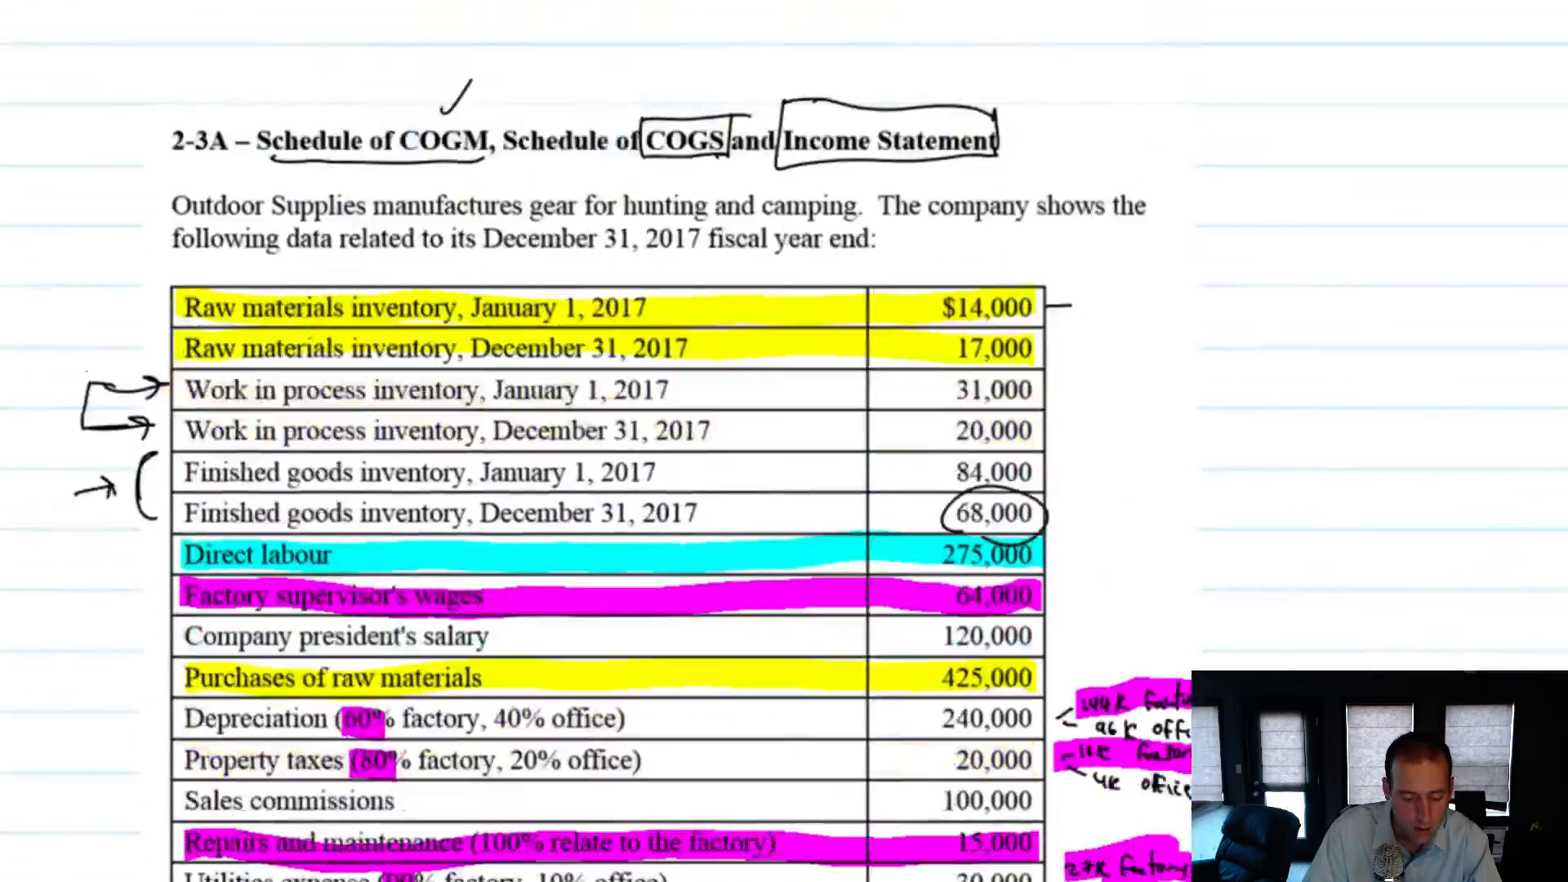
# Step: Scroll down past the problem table to blank lined space
pyautogui.scroll(-3)
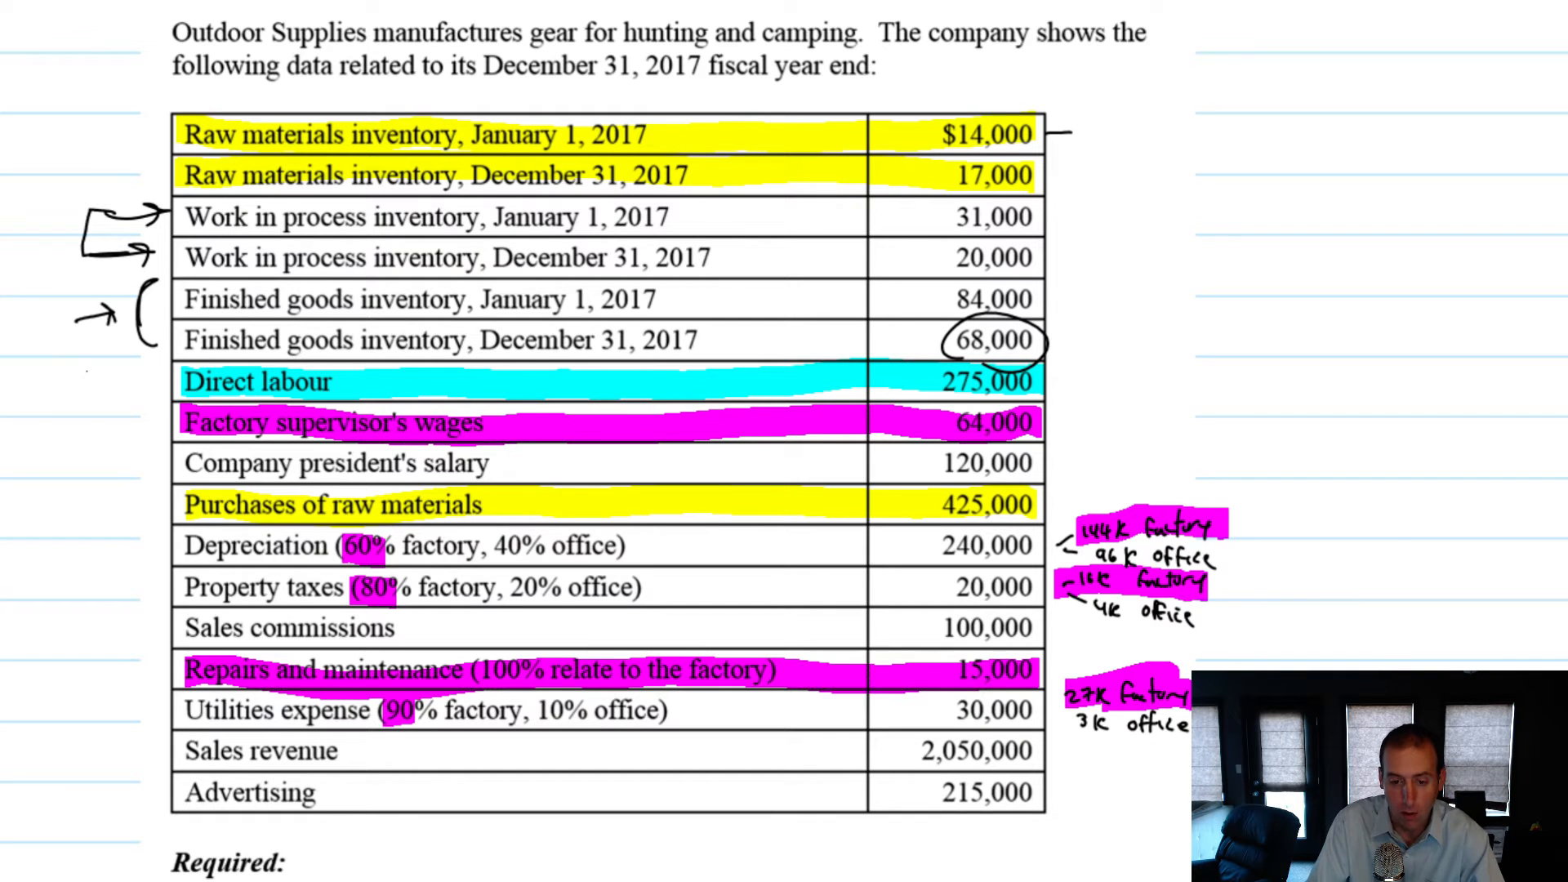
pyautogui.scroll(-3)
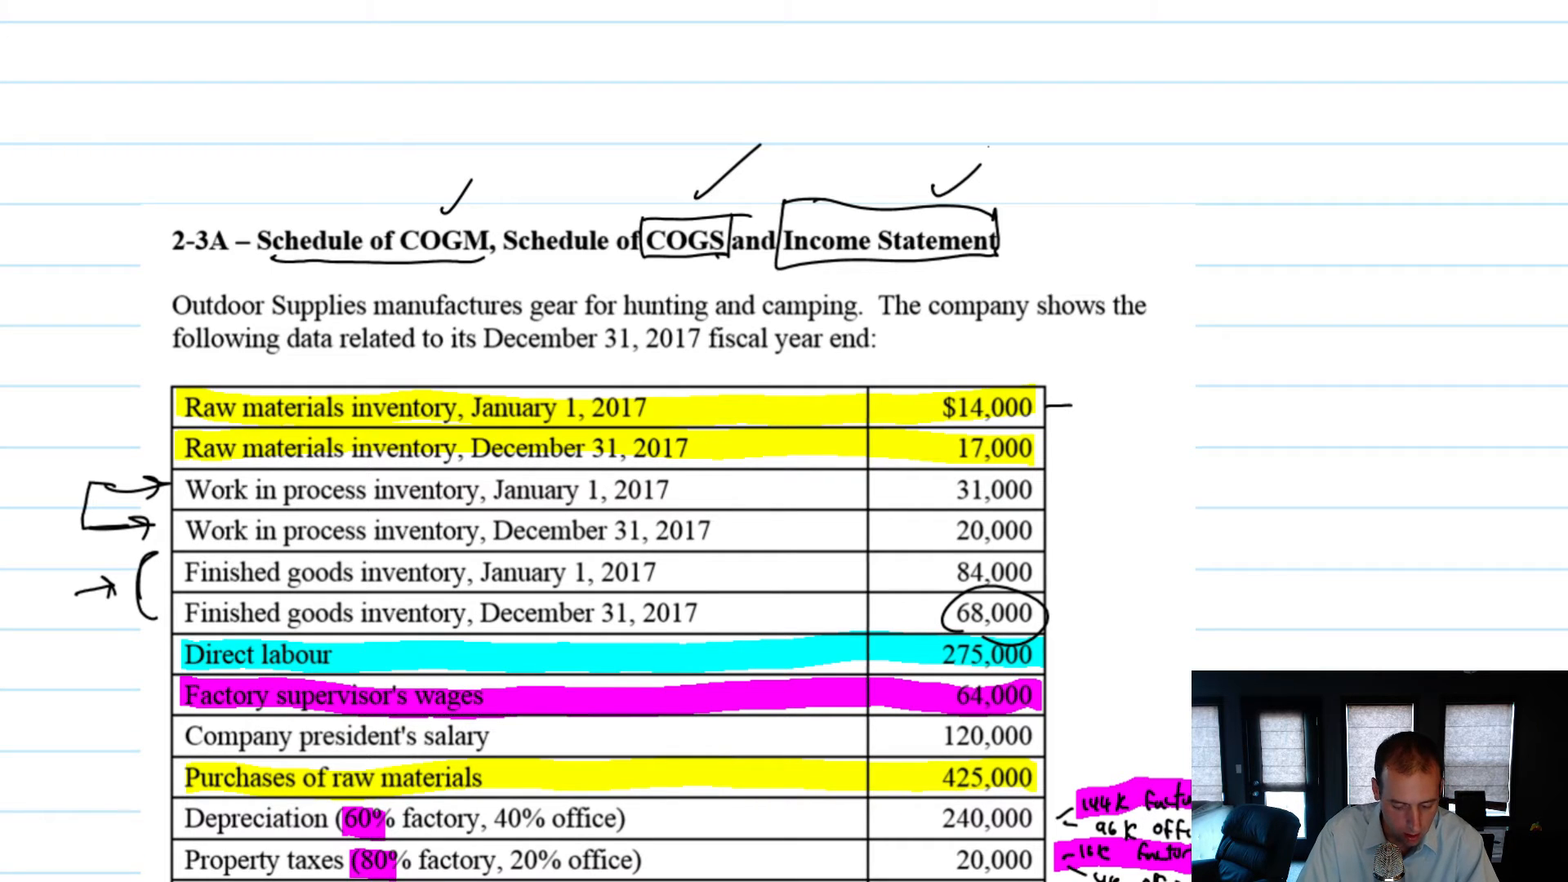
pyautogui.scroll(-3)
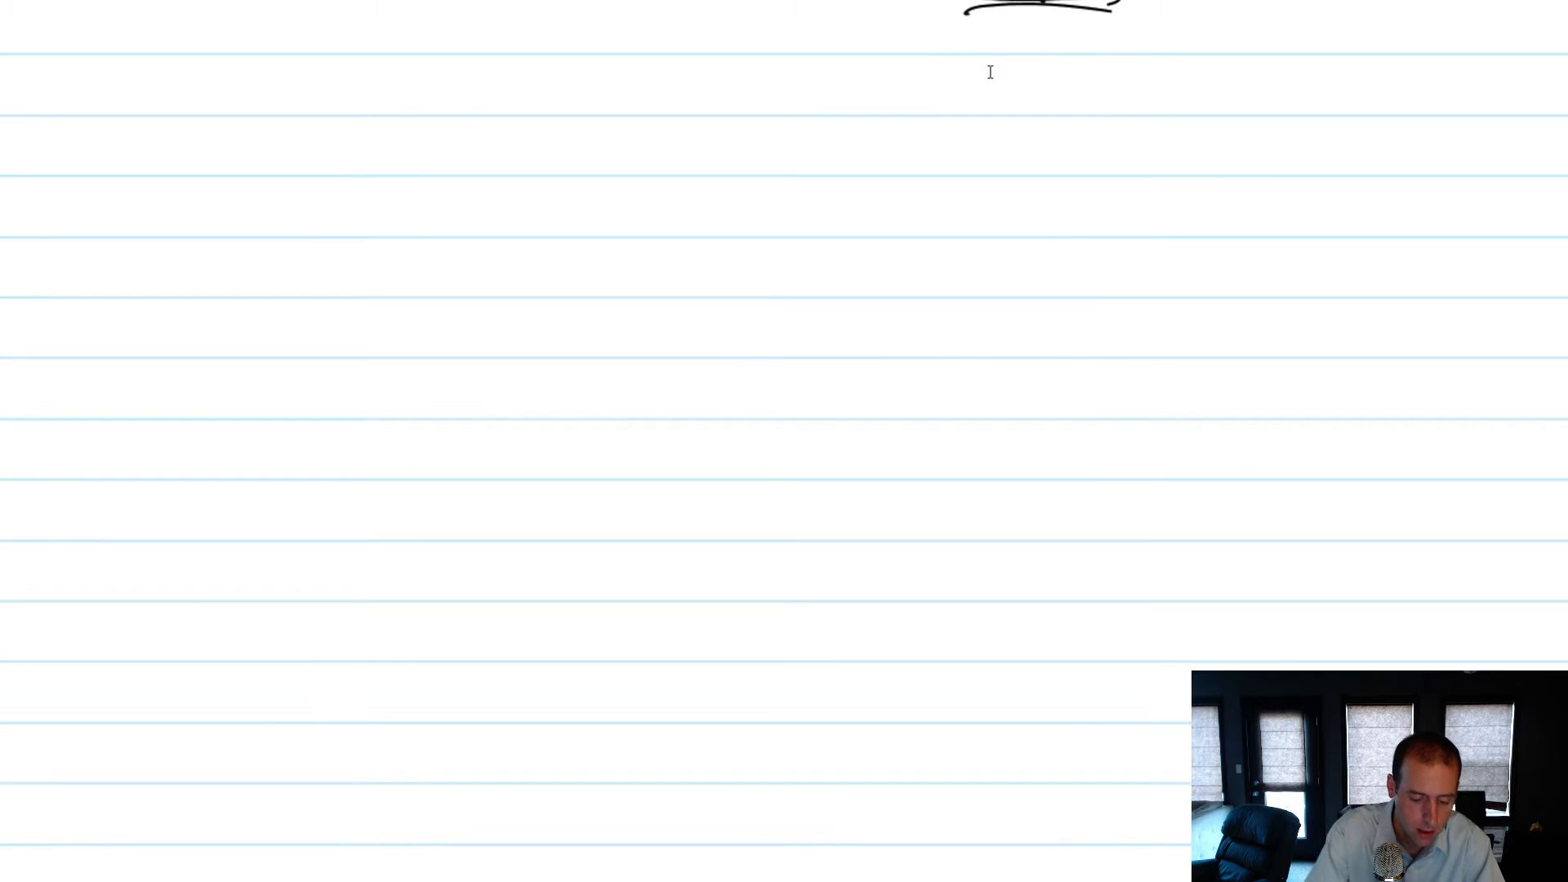
# Step: Handwrite 'Outdoor Supplies', 'Income Statement', 'For the Year Ended Dec 31, 2017' as the heading
pyautogui.write('Outdoor')
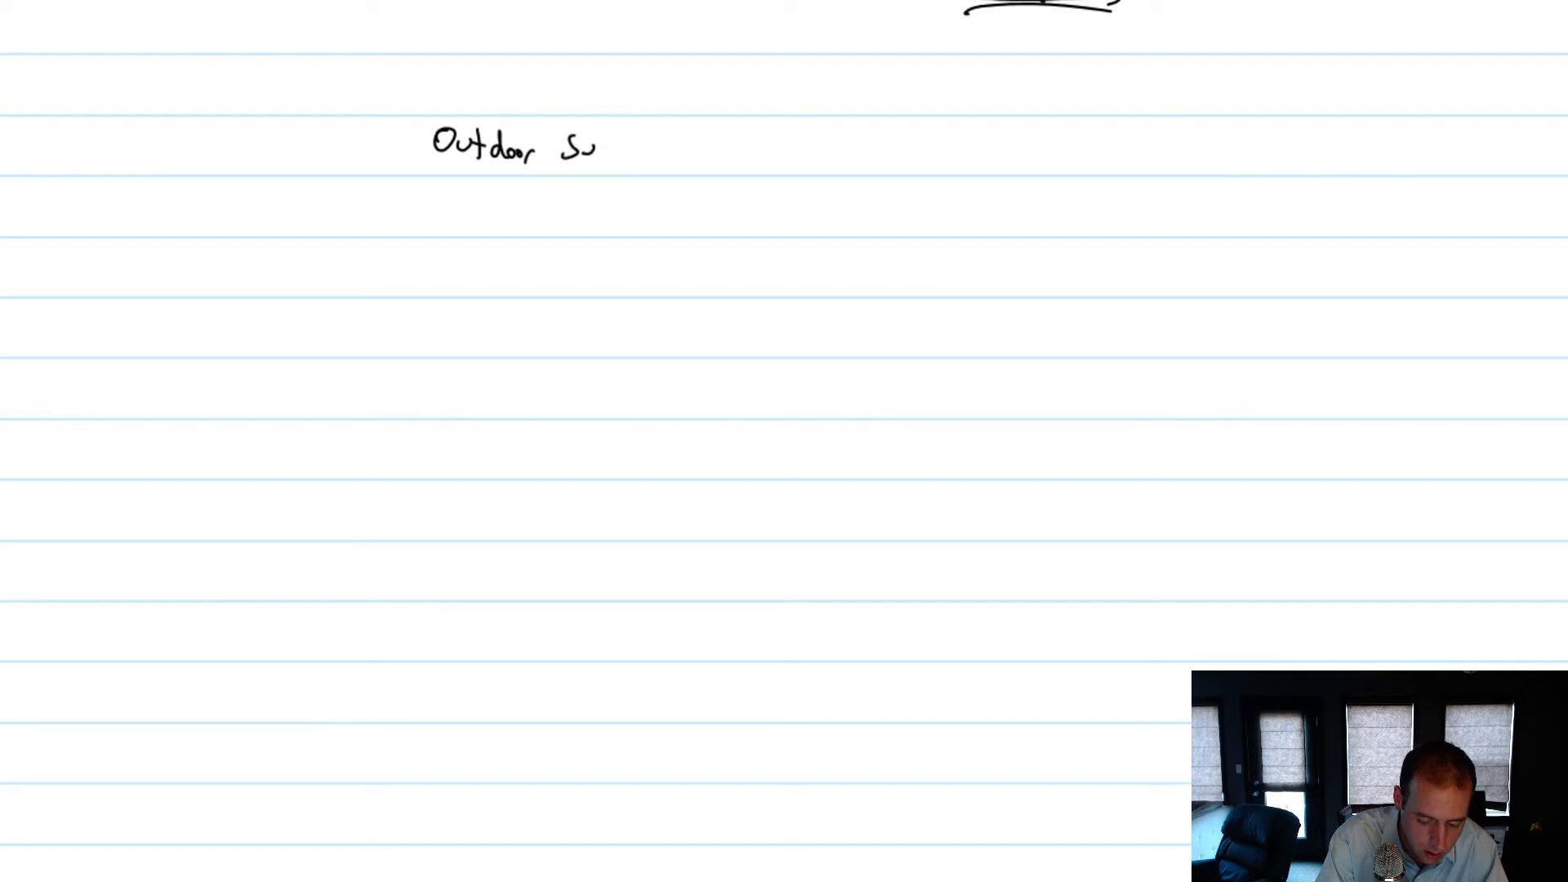
pyautogui.write('Supplies')
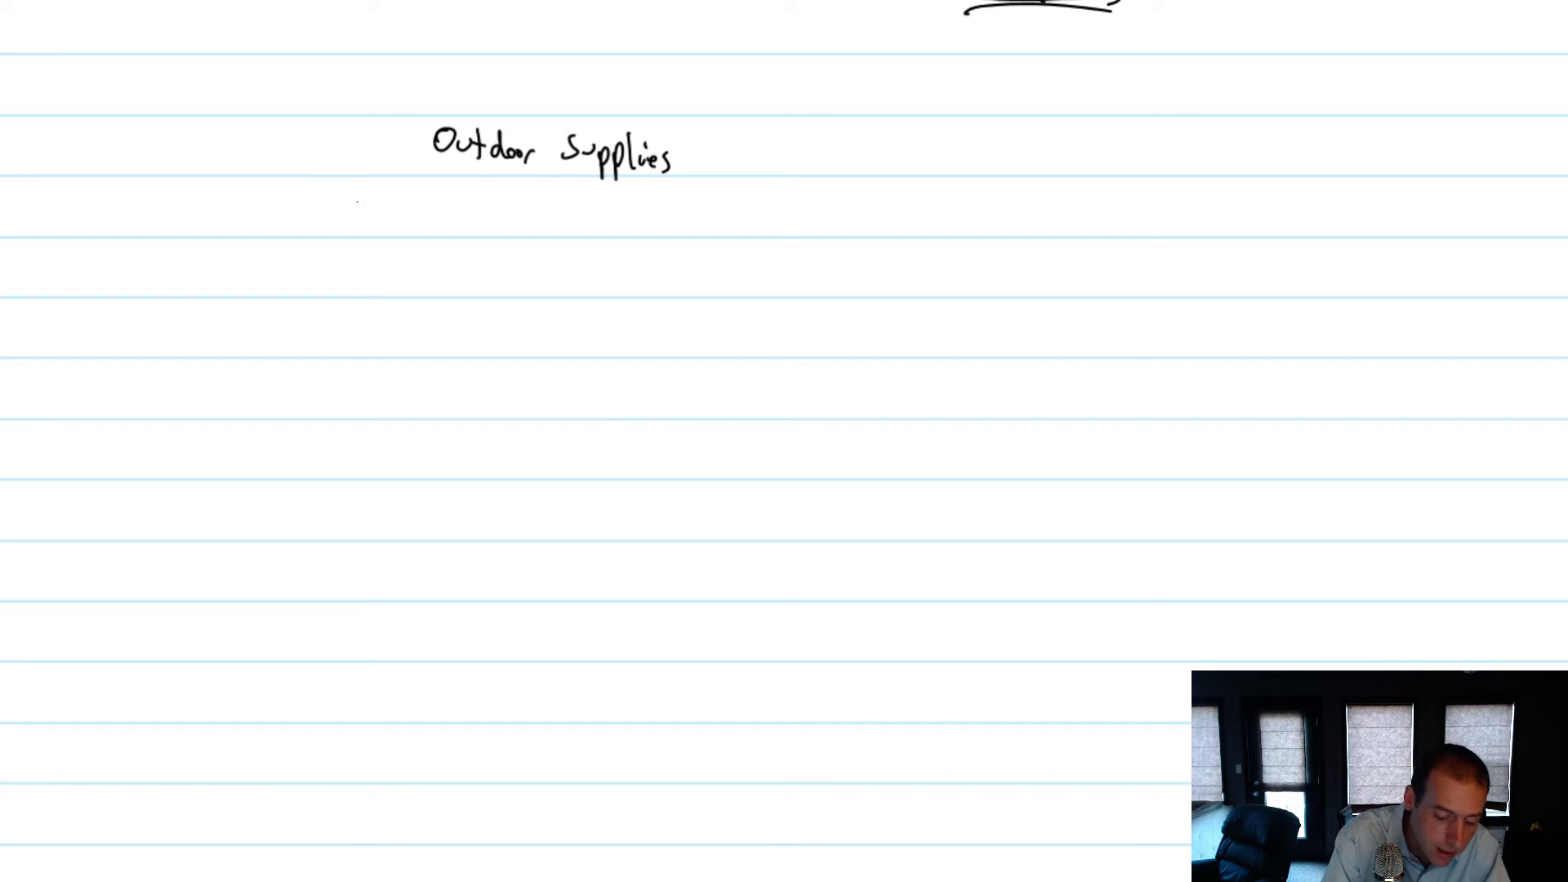
pyautogui.write('Income Statement')
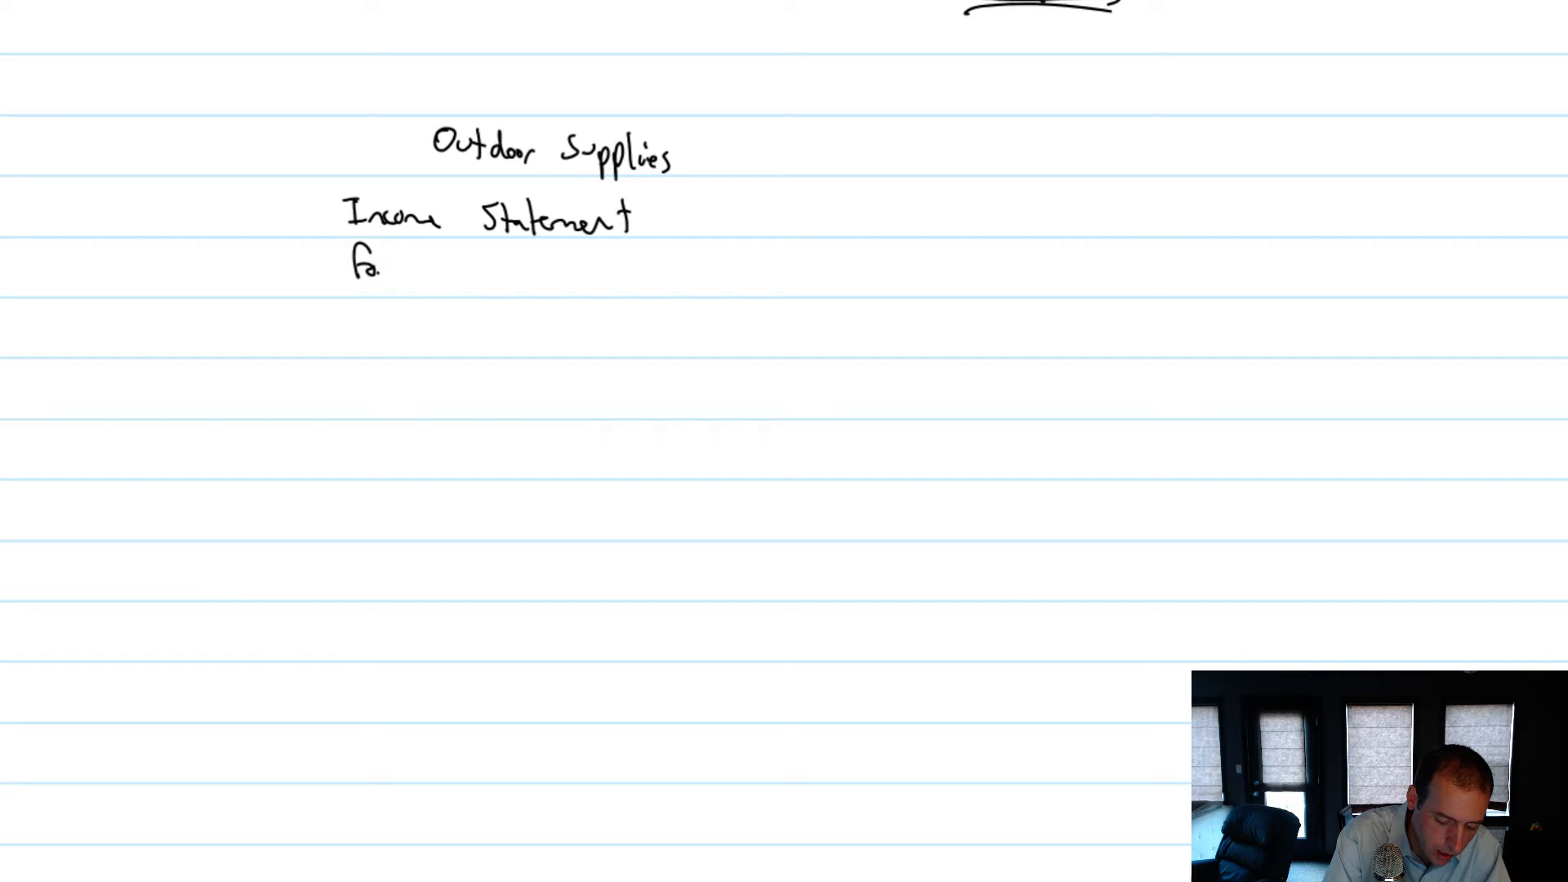
pyautogui.write('for the yea')
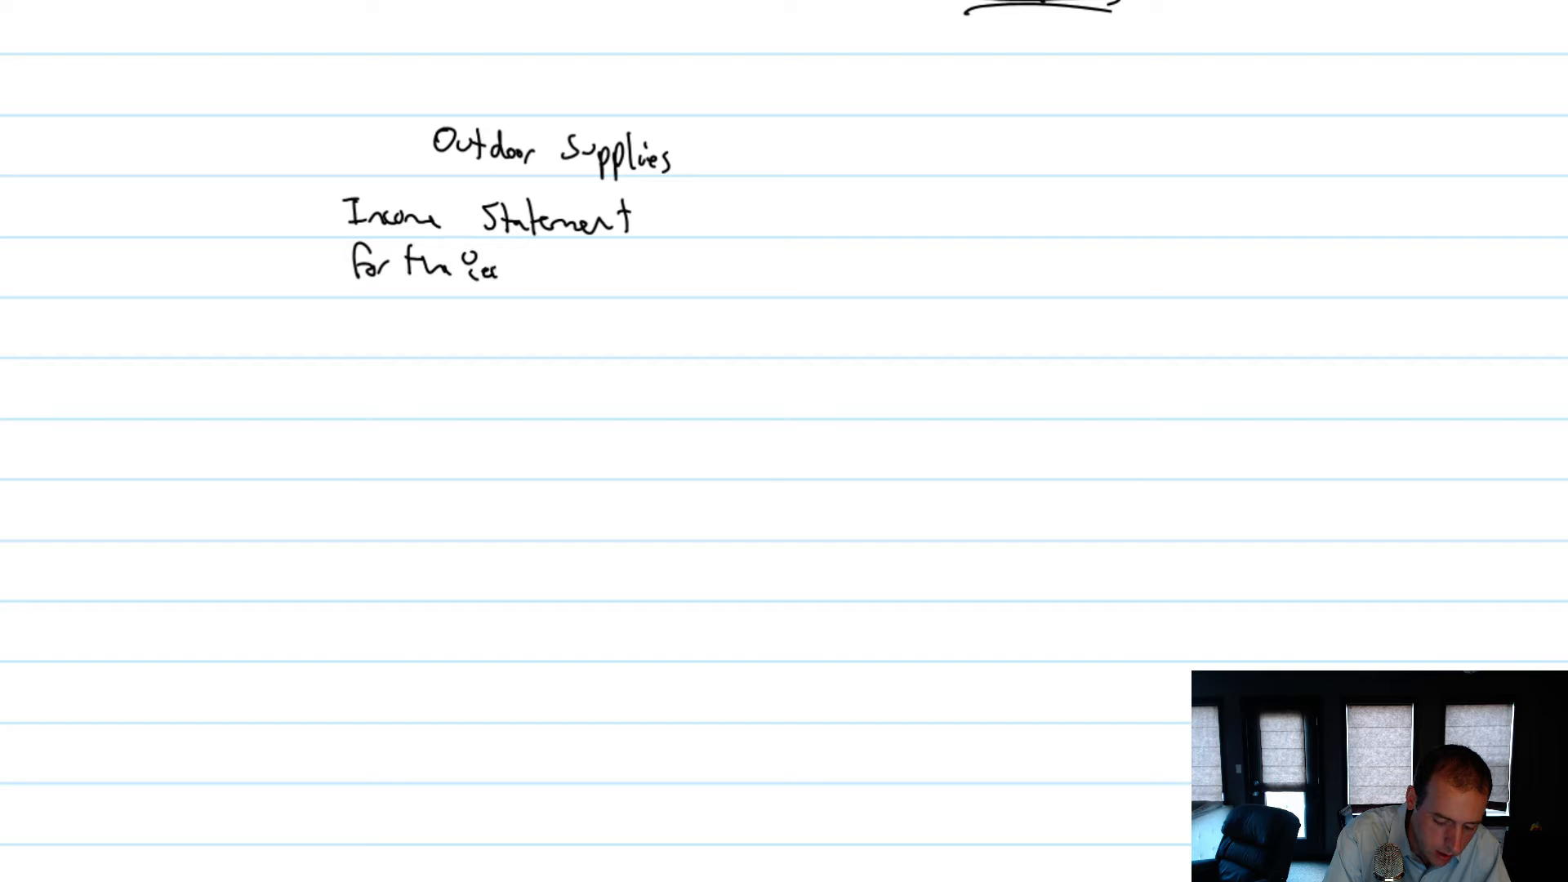
pyautogui.write('Ended')
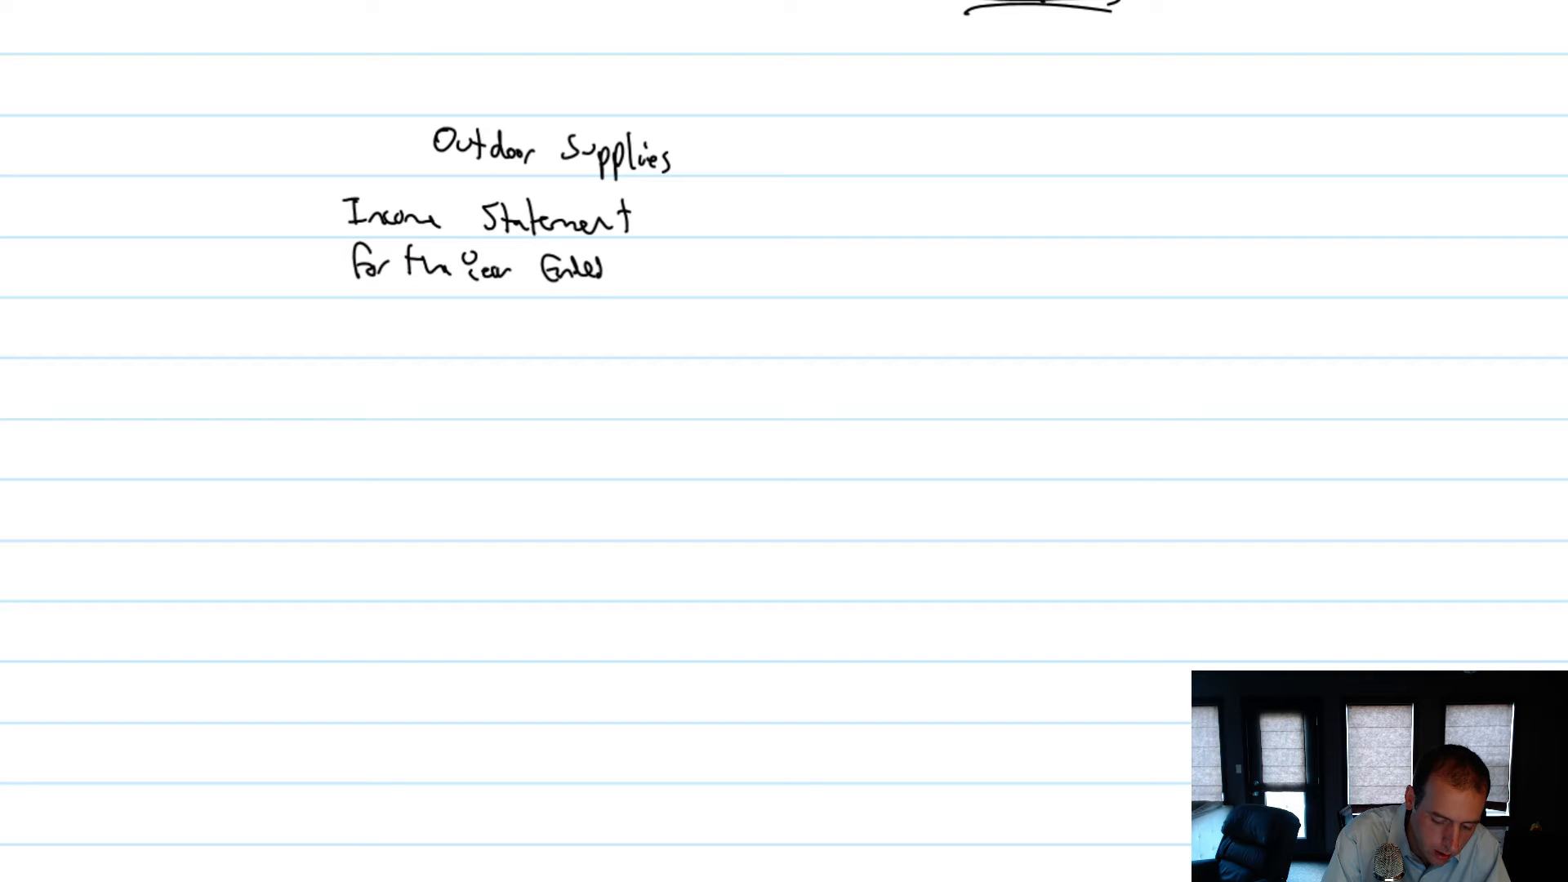
pyautogui.write('Dec 31.')
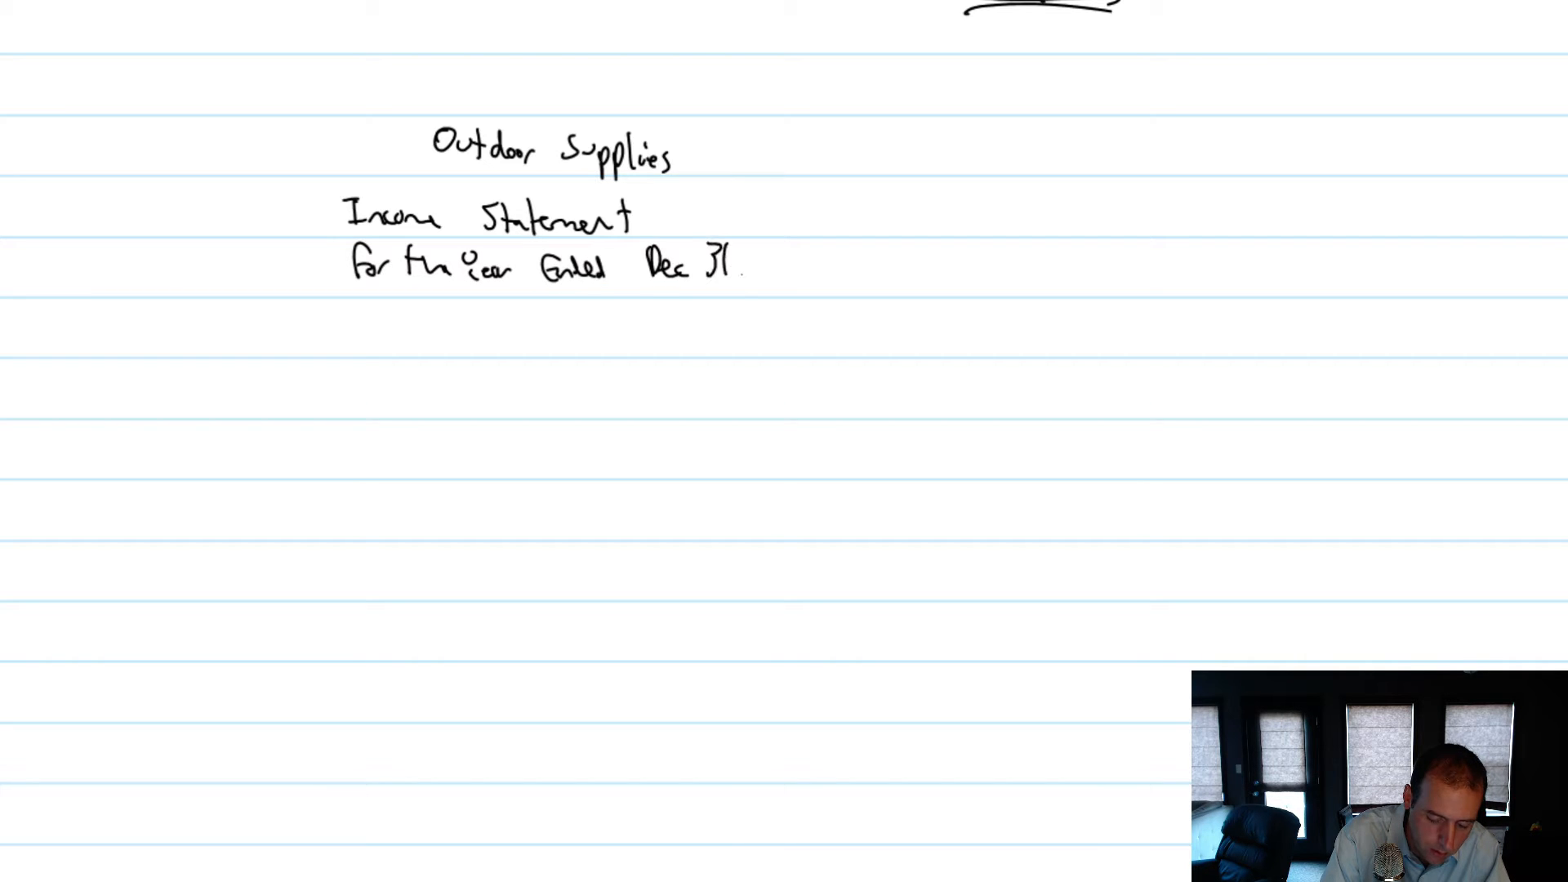
pyautogui.write(', 2017')
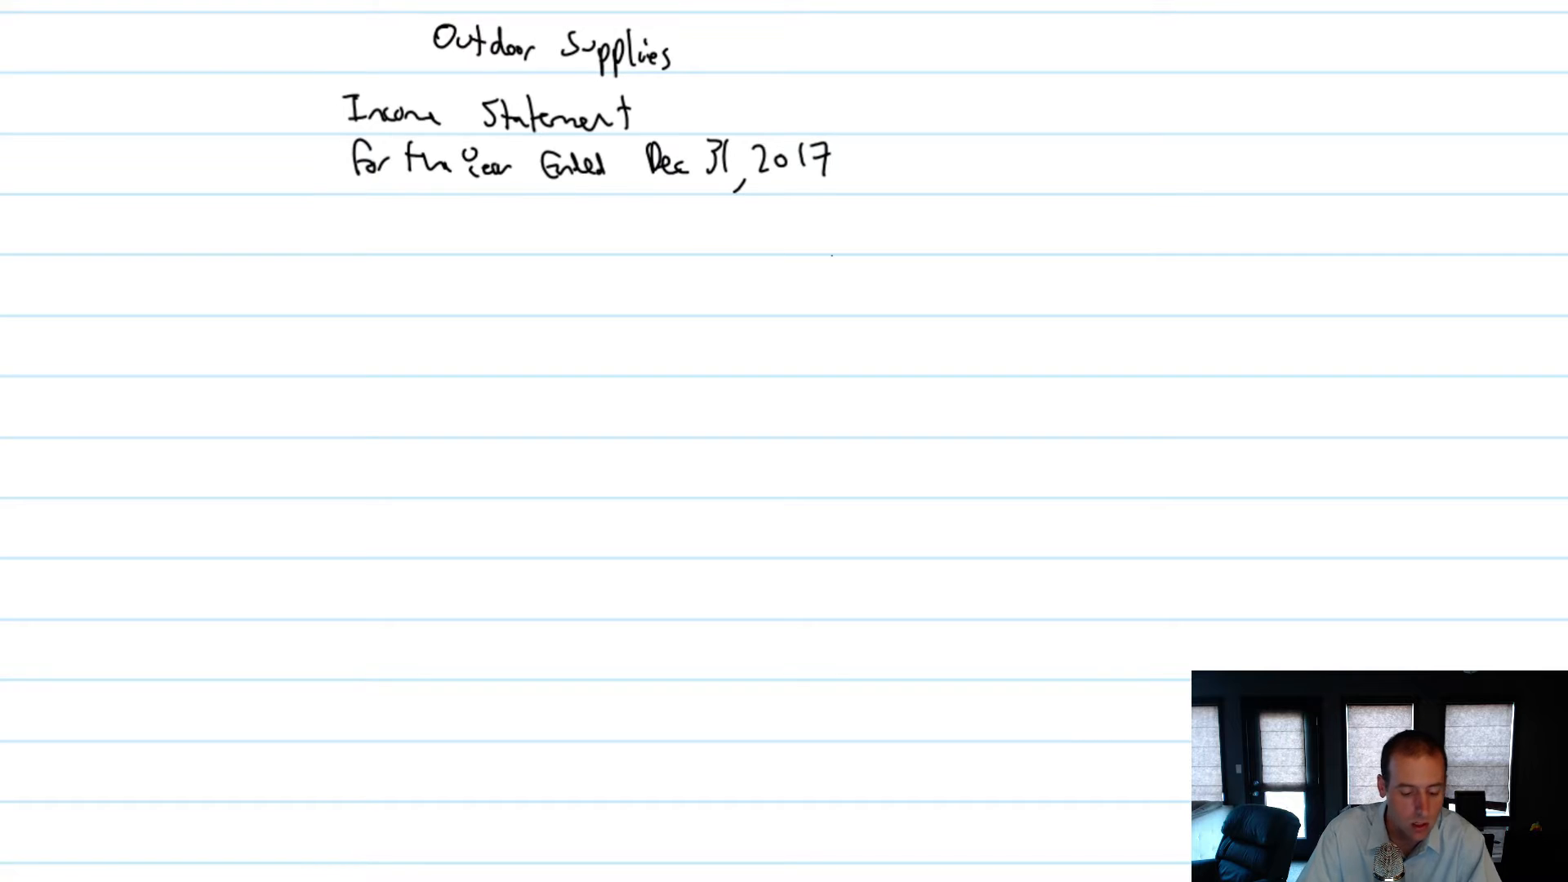
pyautogui.write('Sab')
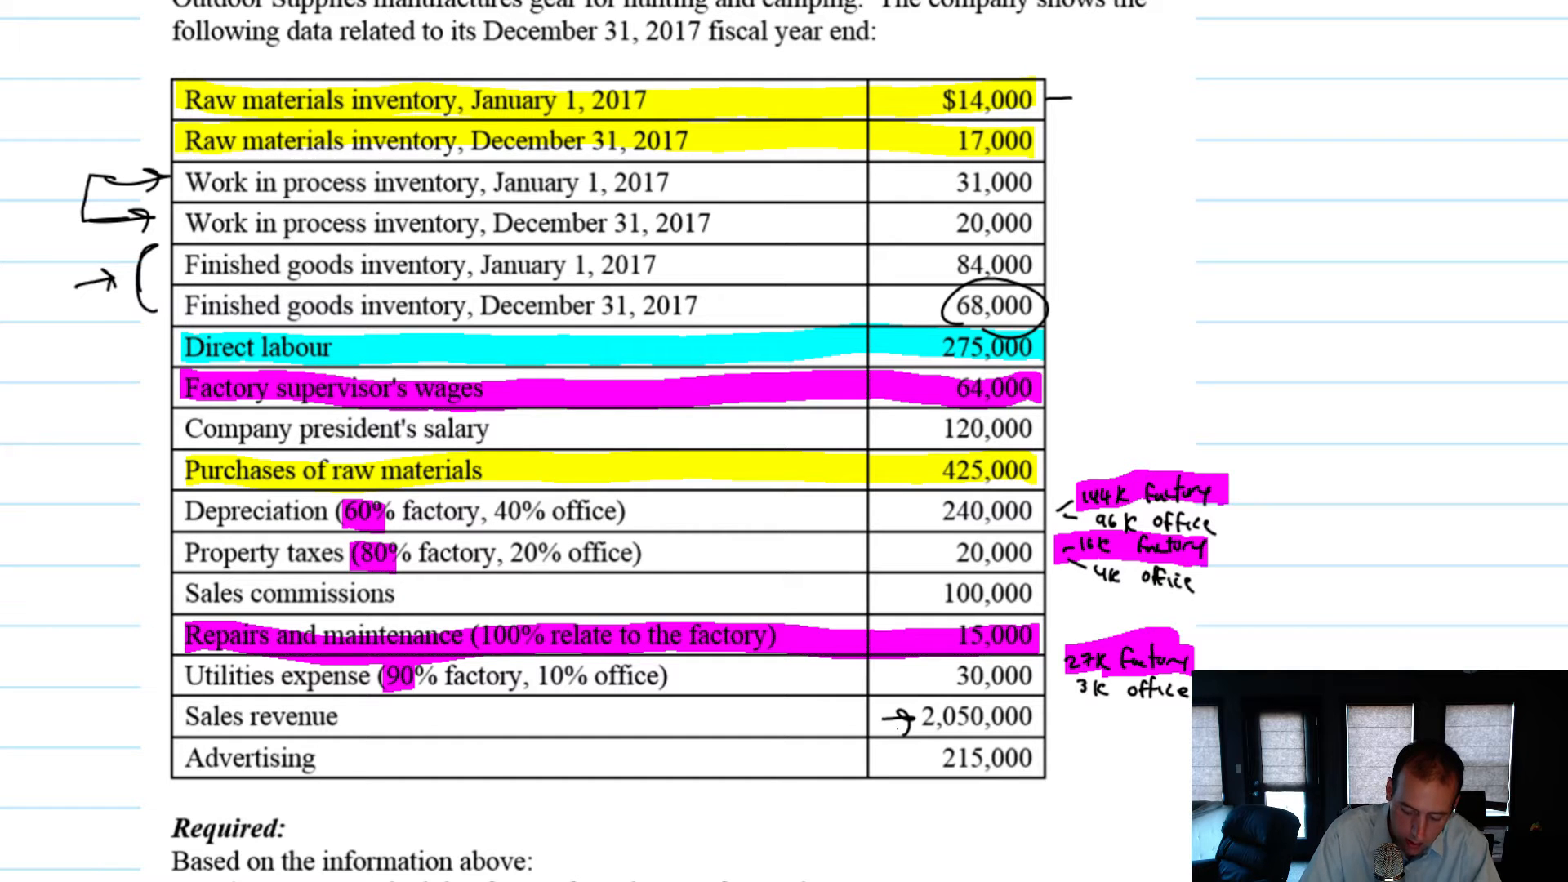
# Step: Scroll down below the income statement heading to write the Sales revenue line
pyautogui.scroll(-3)
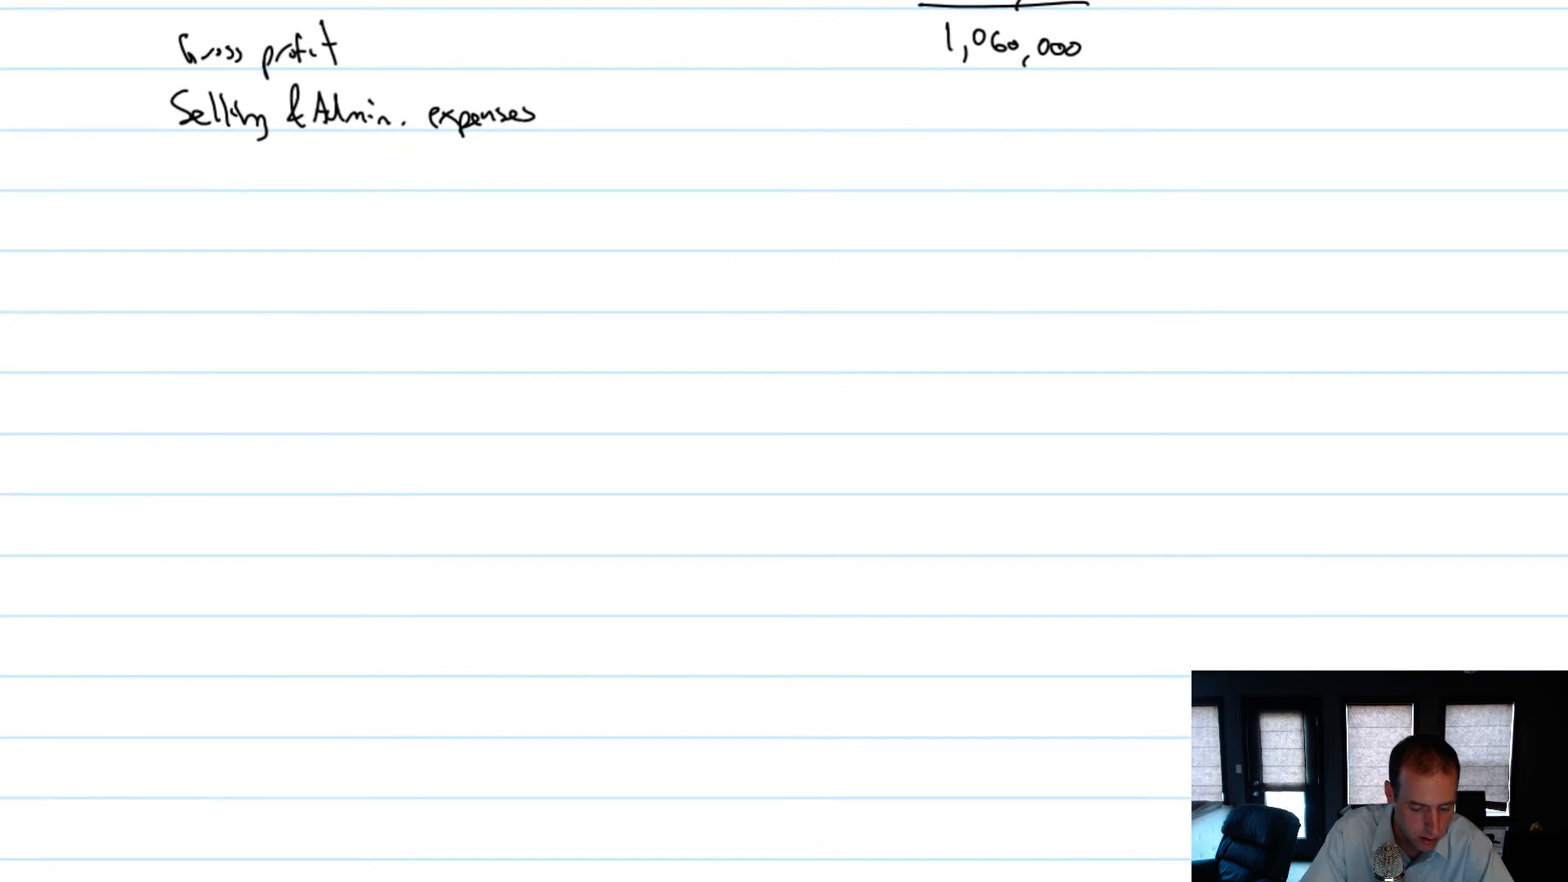
# Step: Start a line under Selling & Admin. expenses and write 'Company president's salary'
pyautogui.click(235, 160)
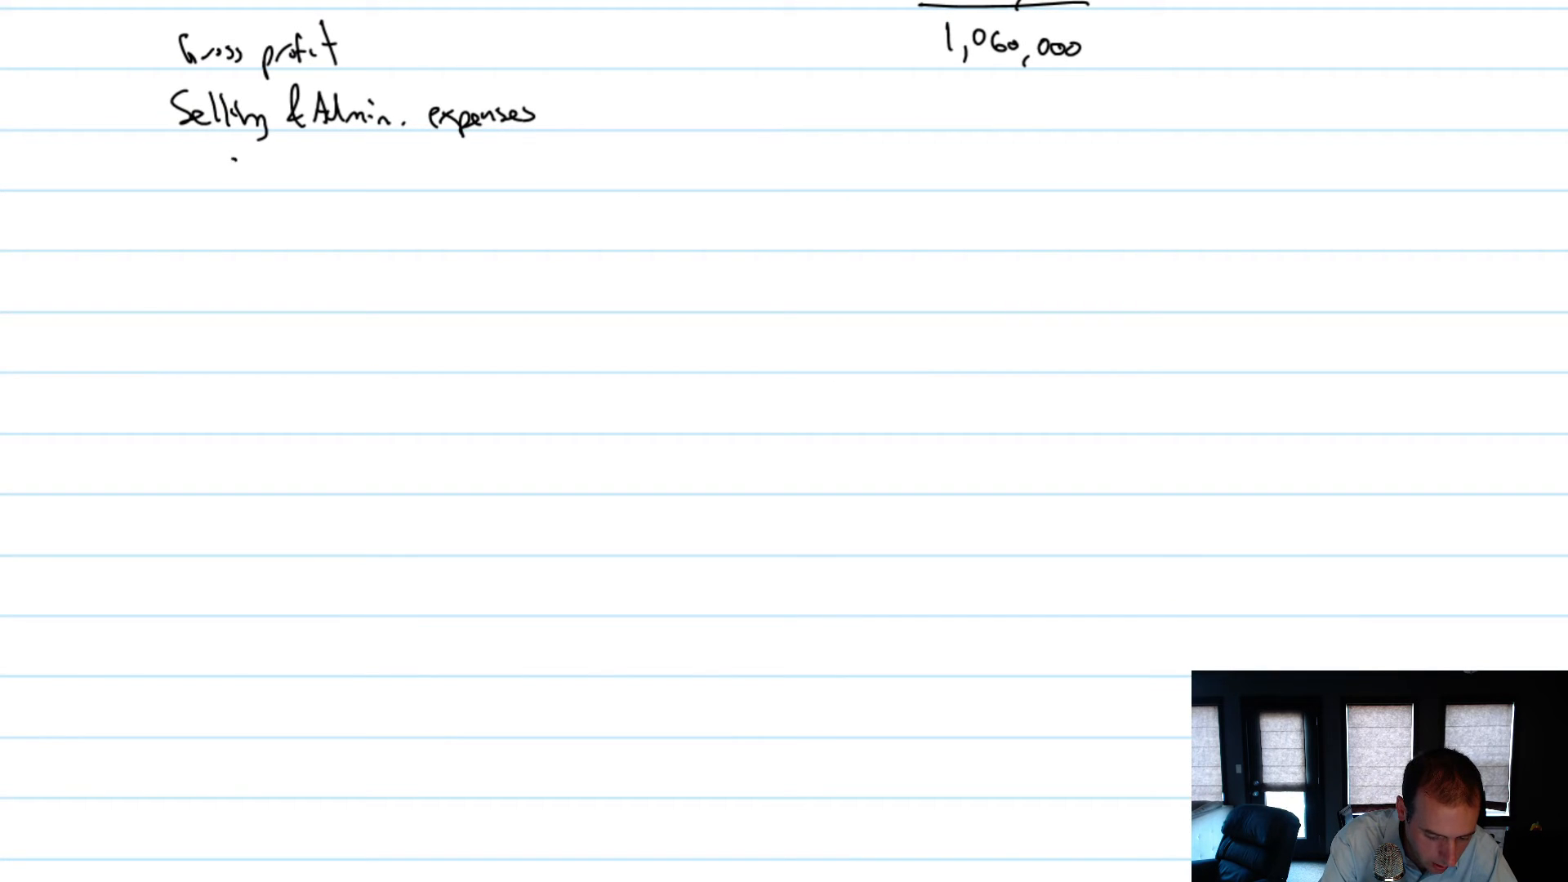
pyautogui.write('Company')
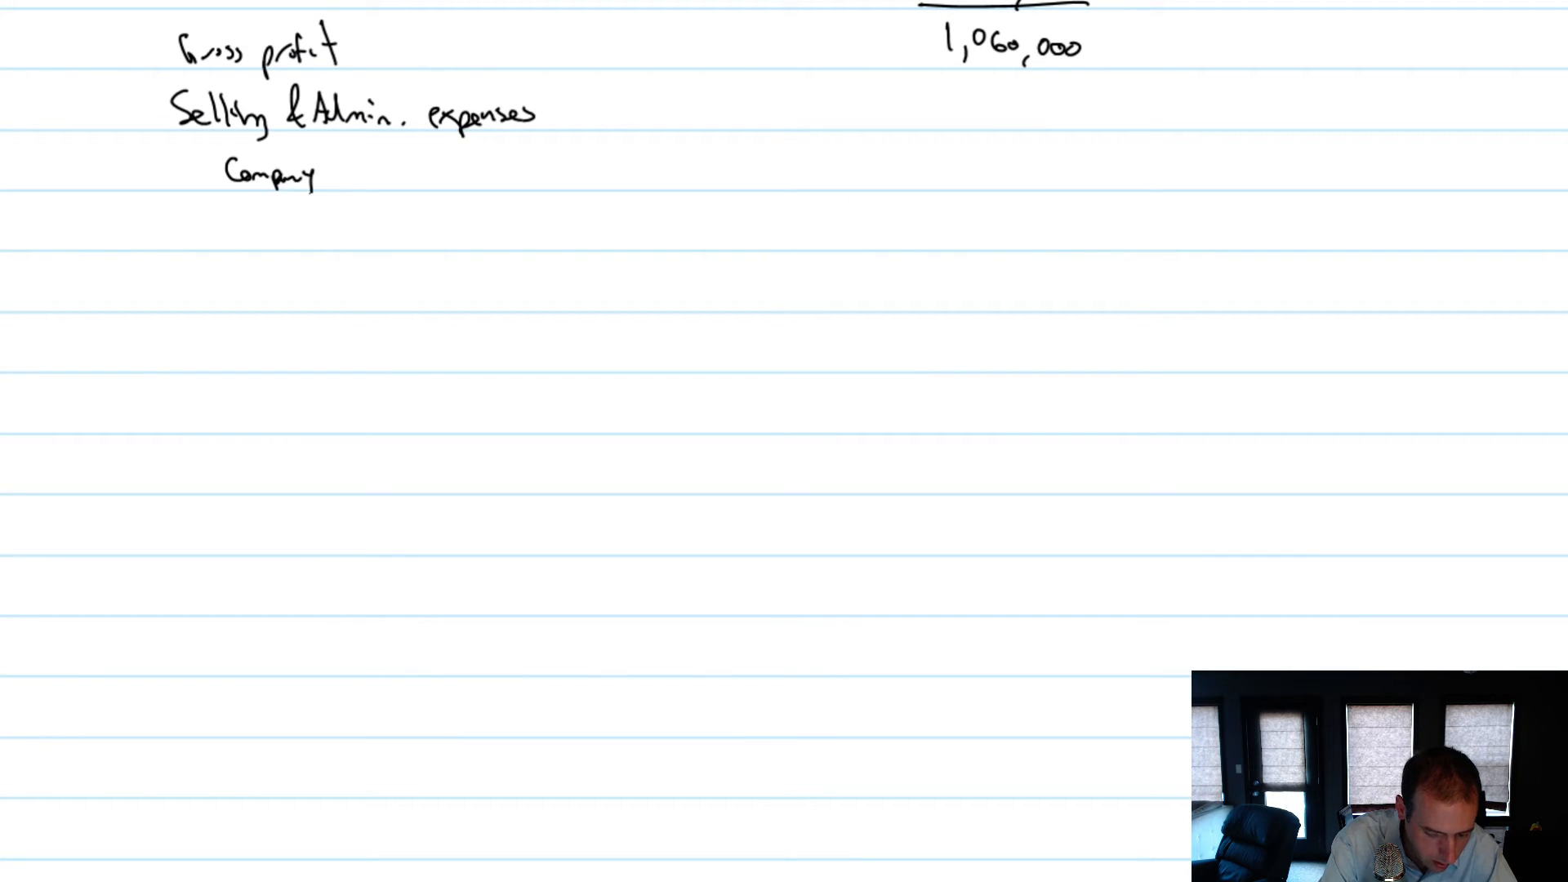
pyautogui.write('preside')
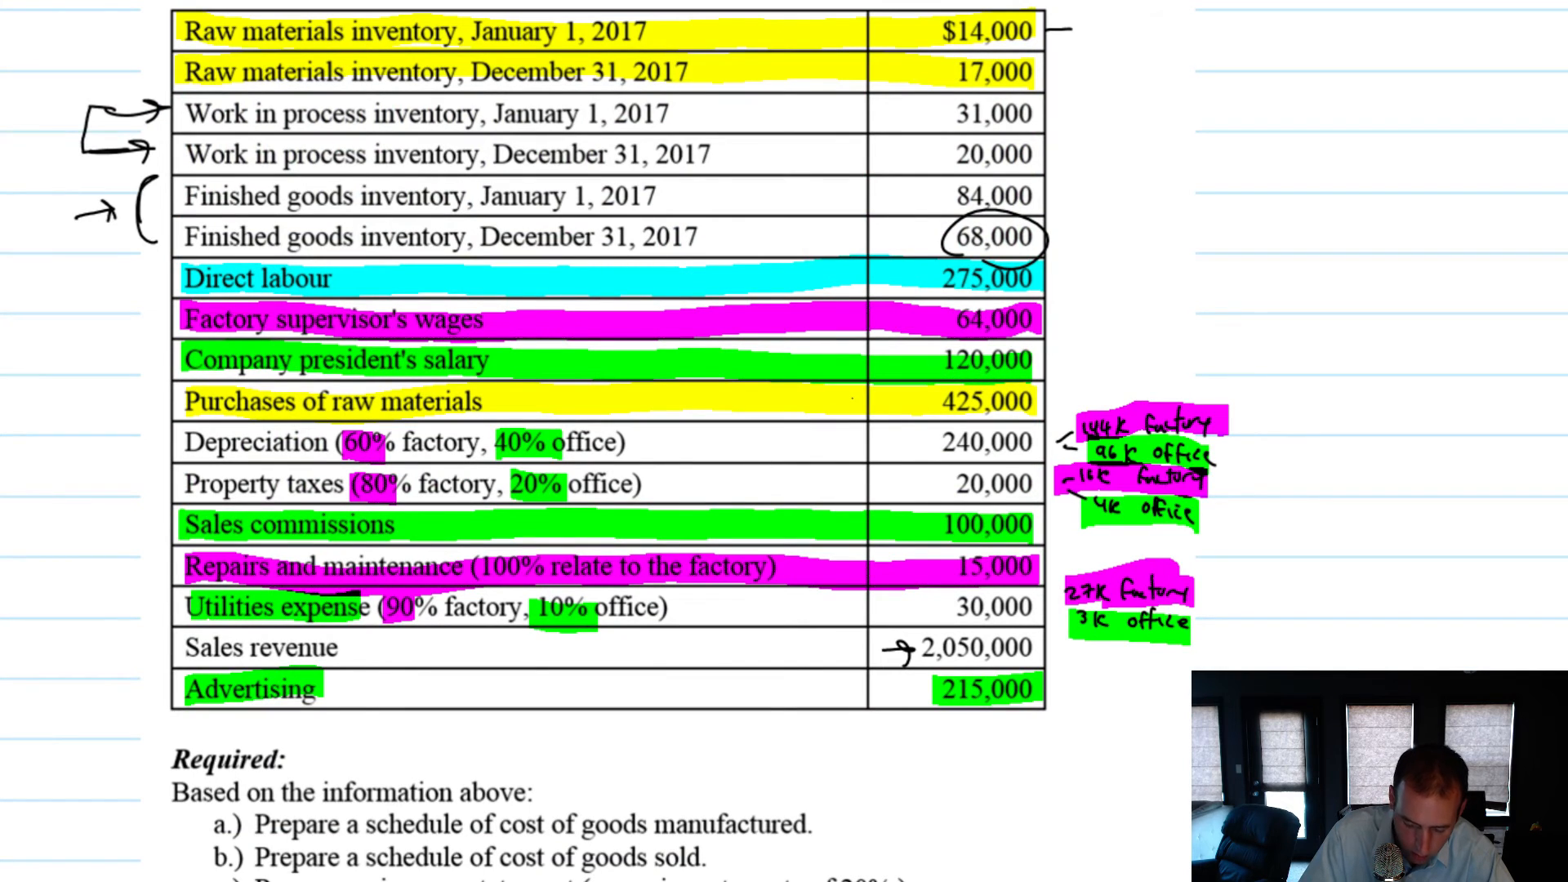
# Step: Scroll down to the selling and admin expense list on the income statement
pyautogui.scroll(-3)
pyautogui.write('120 + 96 + 4 + 100 +')
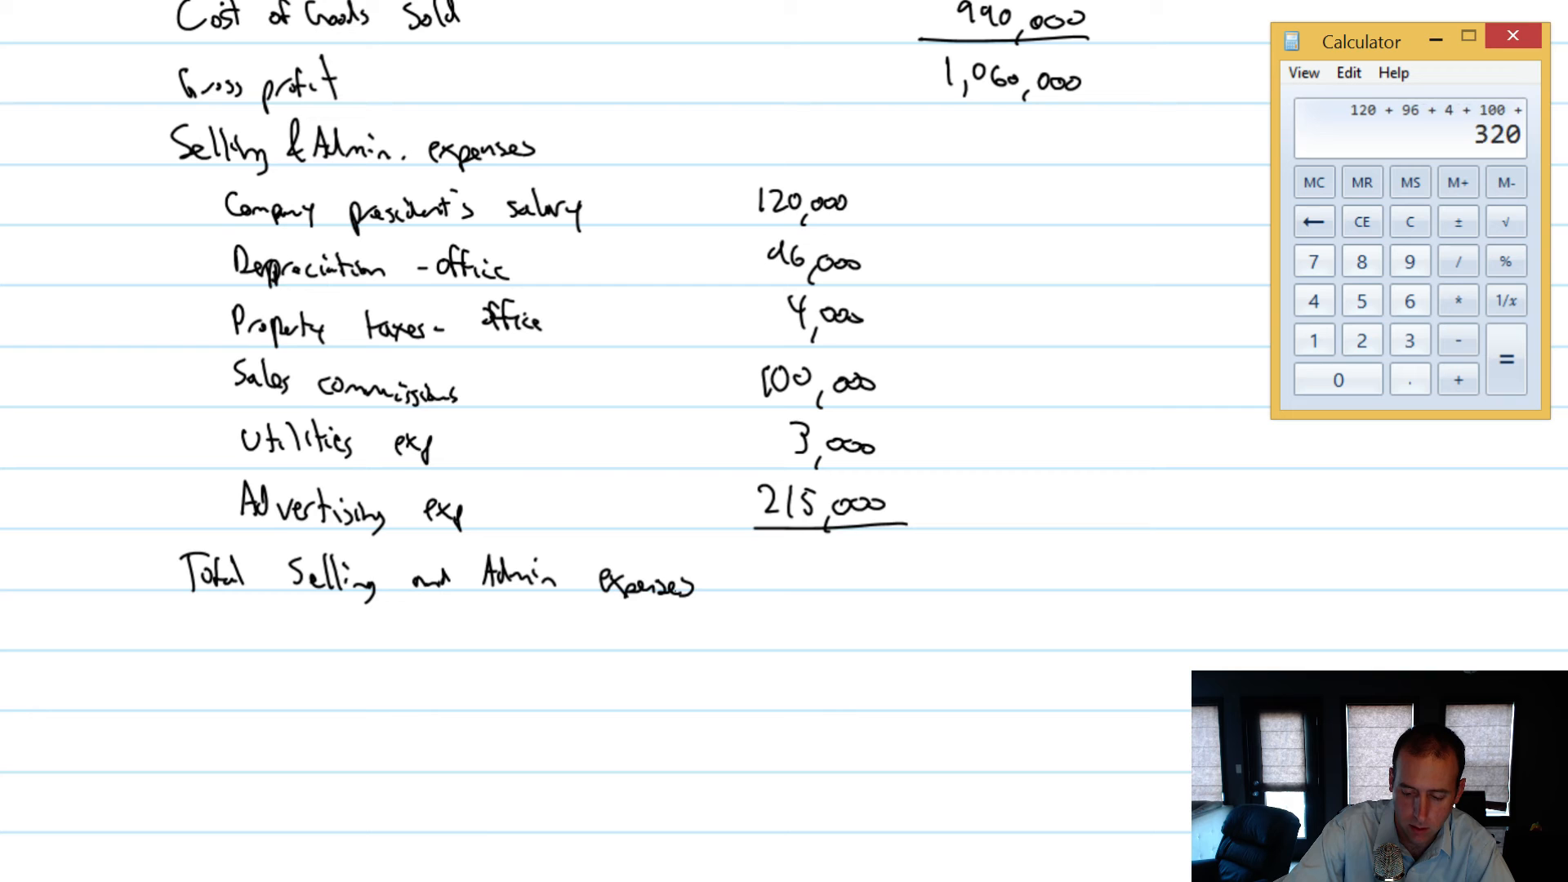
# Step: Total 120 + 96 + 4 + 100 + 3 + 215 in Calculator, giving 538
pyautogui.click(1505, 359)
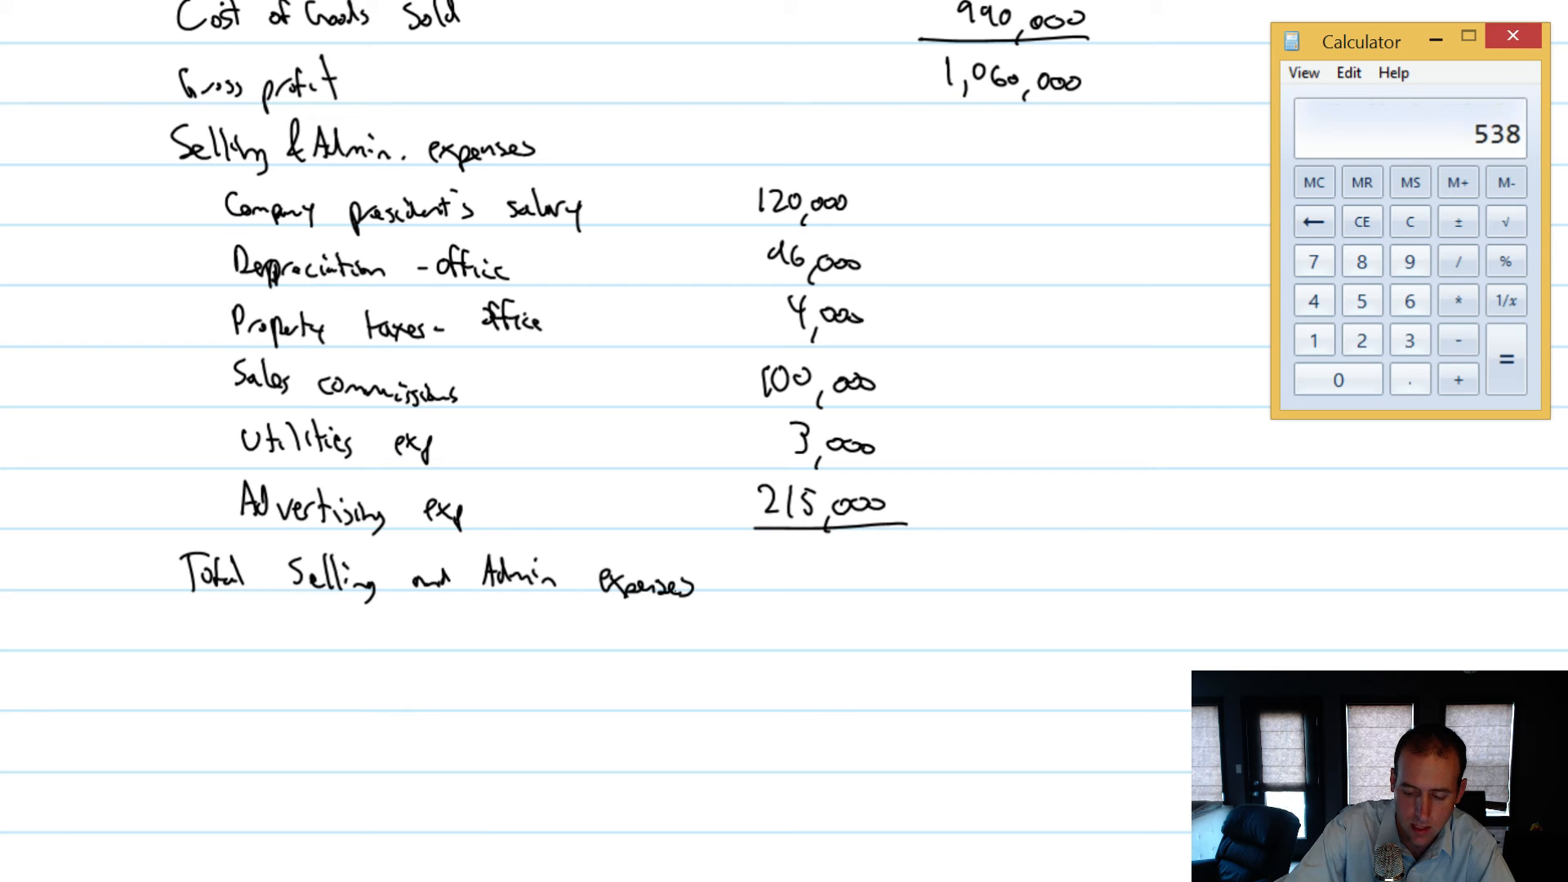